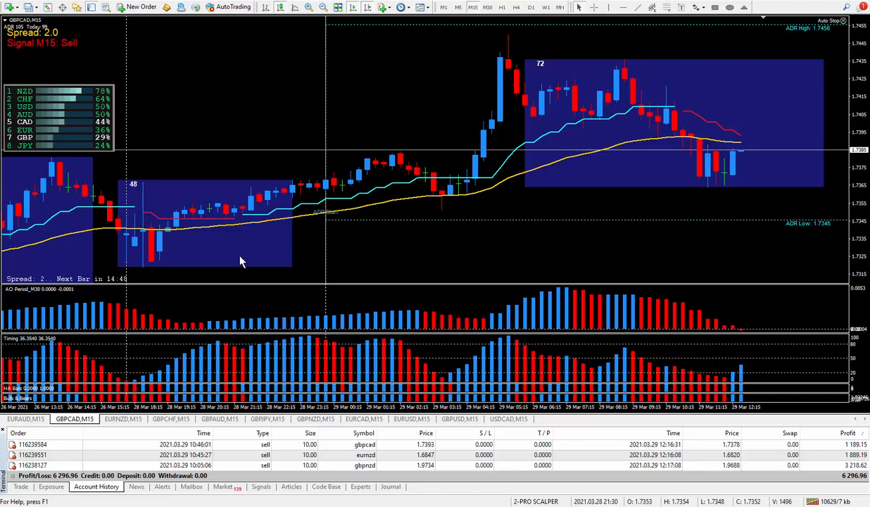
{"action": "mouse_move", "coordinate": [366, 256]}
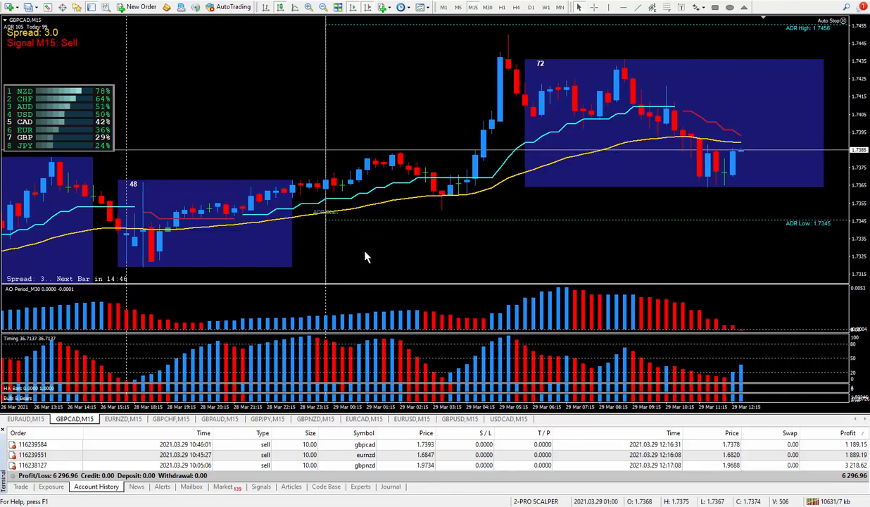
{"action": "mouse_move", "coordinate": [411, 254]}
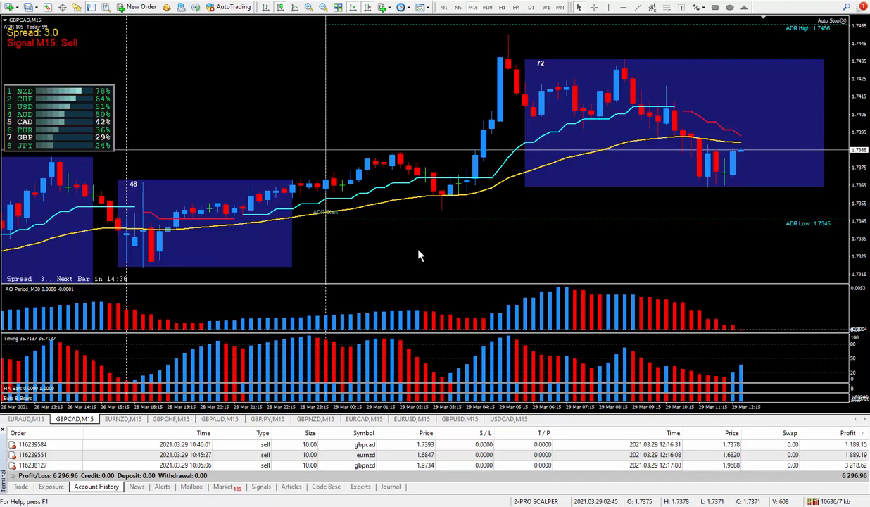
{"action": "mouse_move", "coordinate": [508, 258]}
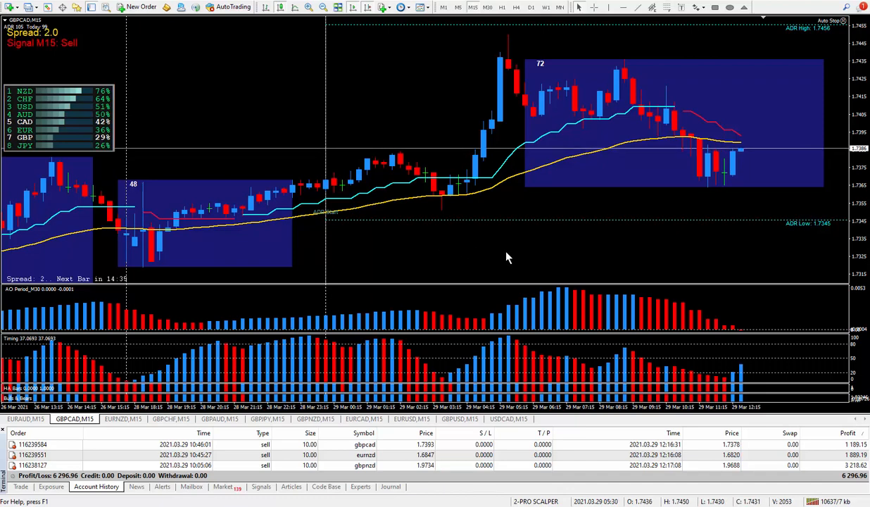
{"action": "mouse_move", "coordinate": [197, 308]}
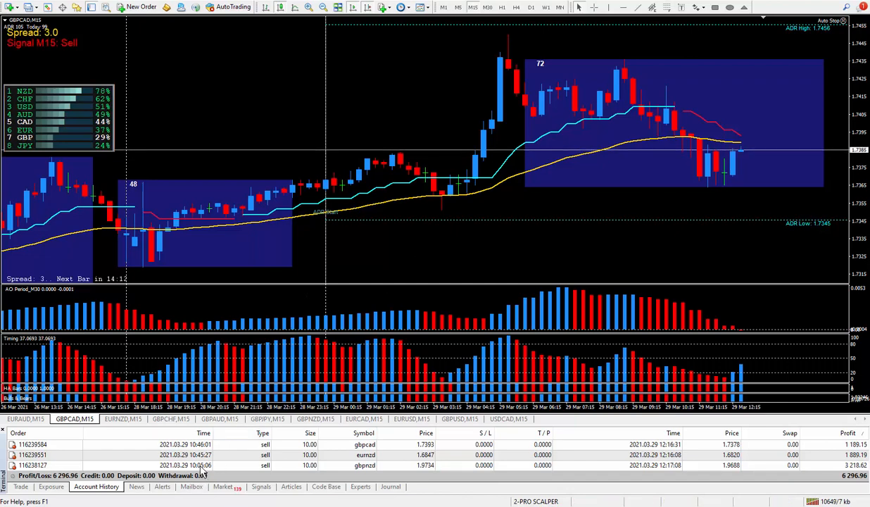
{"action": "mouse_move", "coordinate": [335, 306]}
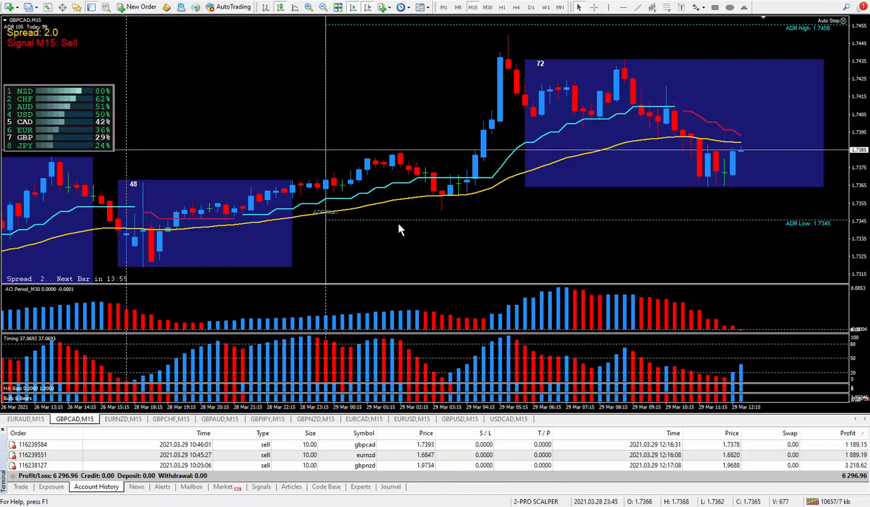
{"action": "mouse_move", "coordinate": [474, 238]}
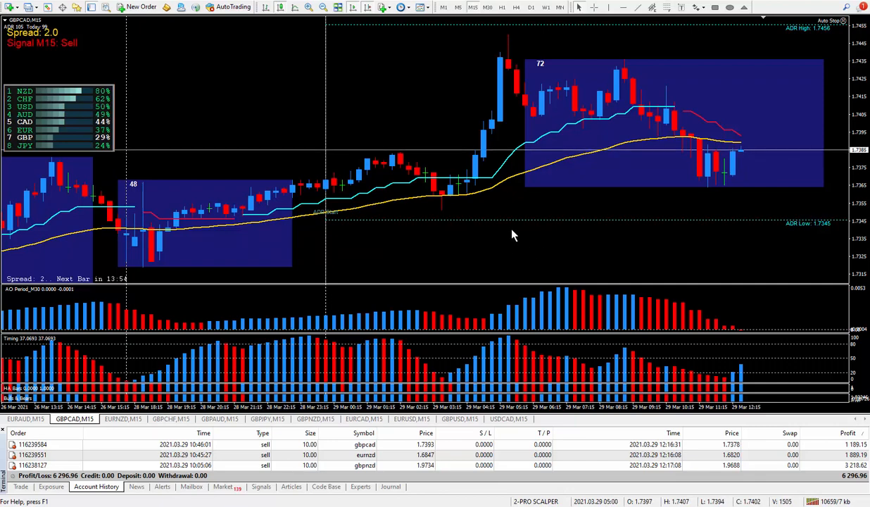
{"action": "mouse_move", "coordinate": [350, 105]}
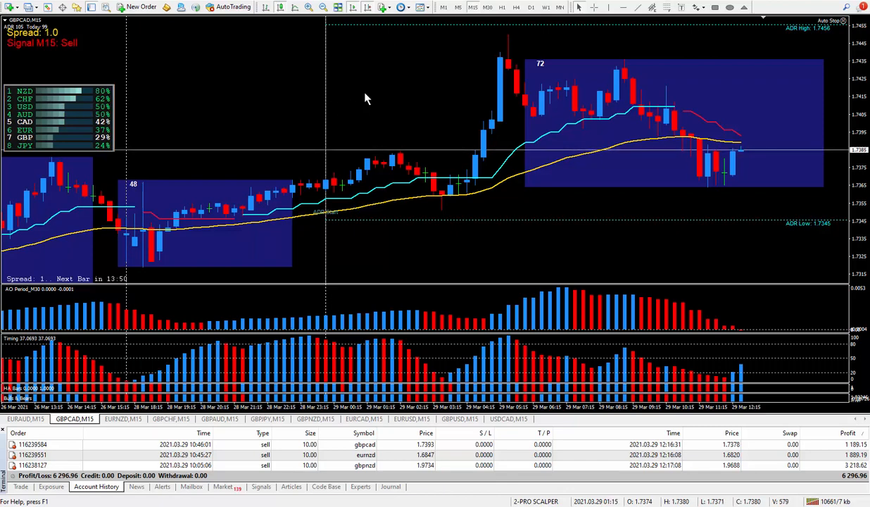
{"action": "mouse_move", "coordinate": [434, 231]}
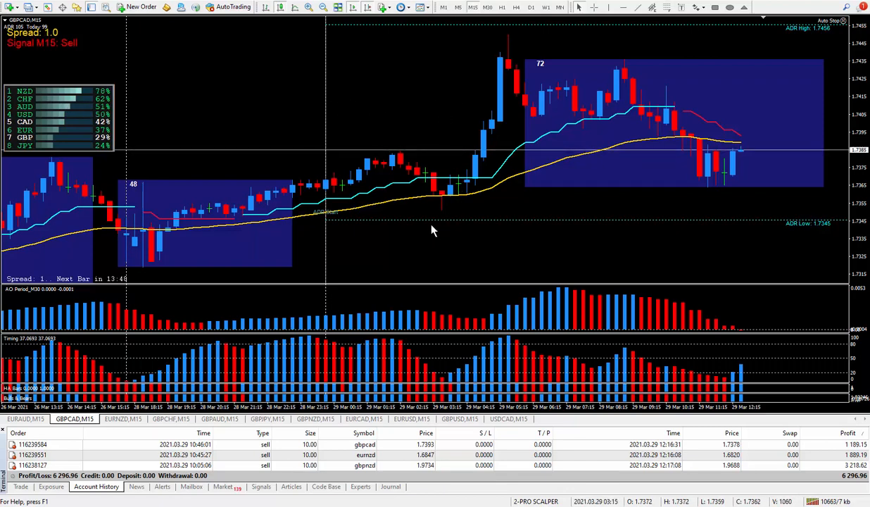
{"action": "mouse_move", "coordinate": [392, 128]}
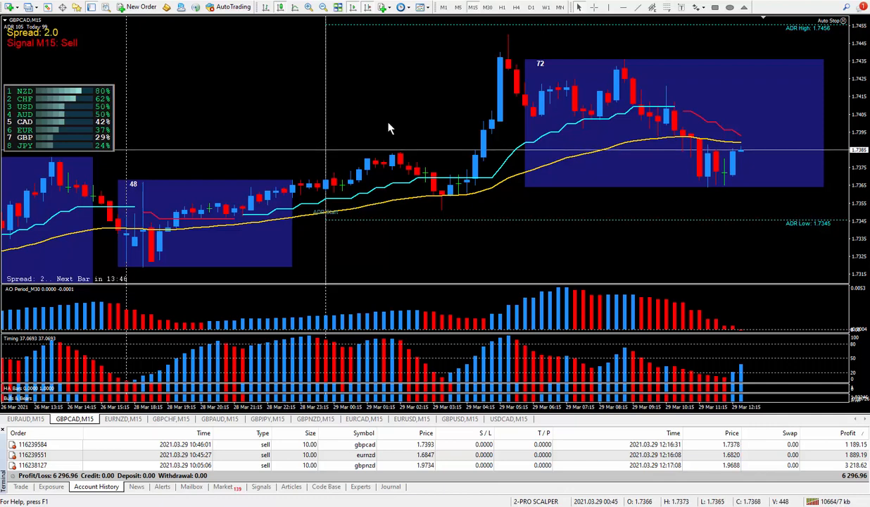
{"action": "mouse_move", "coordinate": [493, 245]}
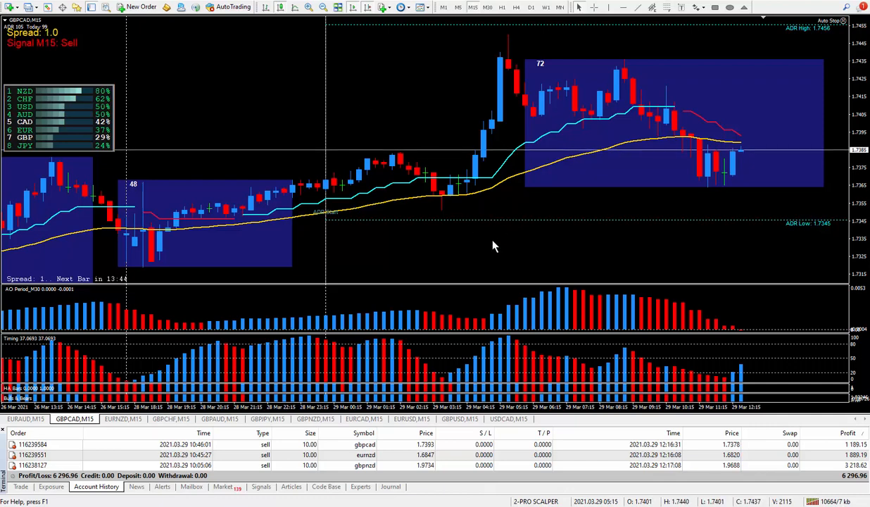
{"action": "mouse_move", "coordinate": [268, 117]}
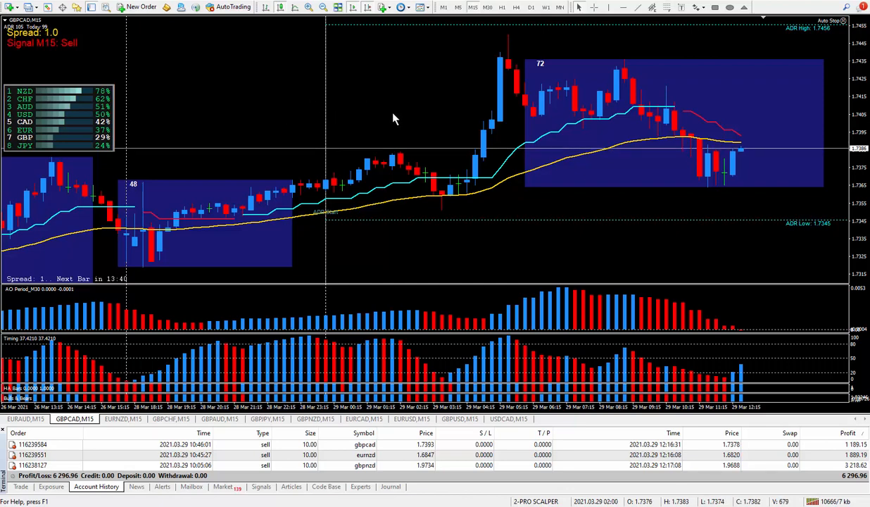
{"action": "mouse_move", "coordinate": [442, 205]}
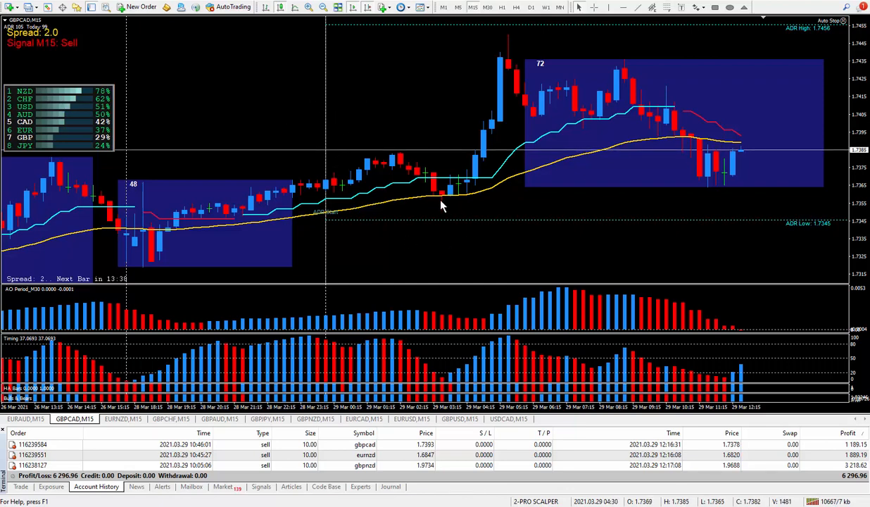
{"action": "mouse_move", "coordinate": [289, 234]}
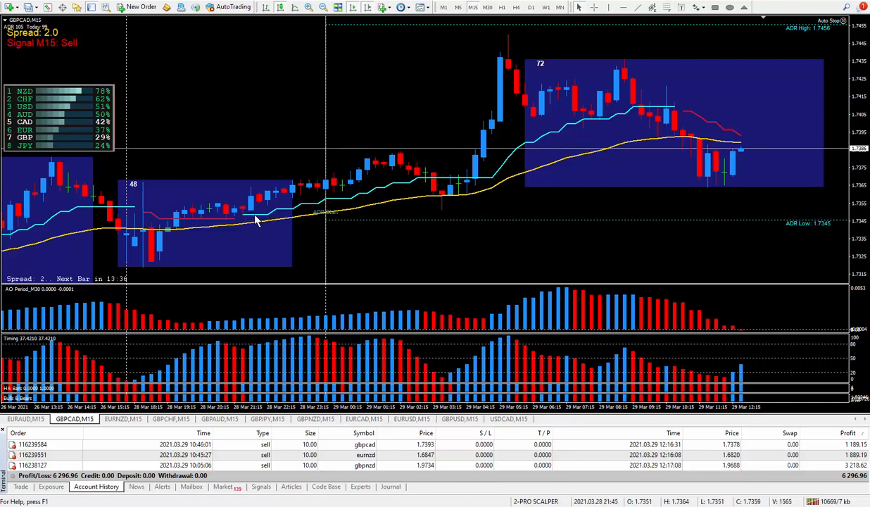
{"action": "mouse_move", "coordinate": [245, 223]}
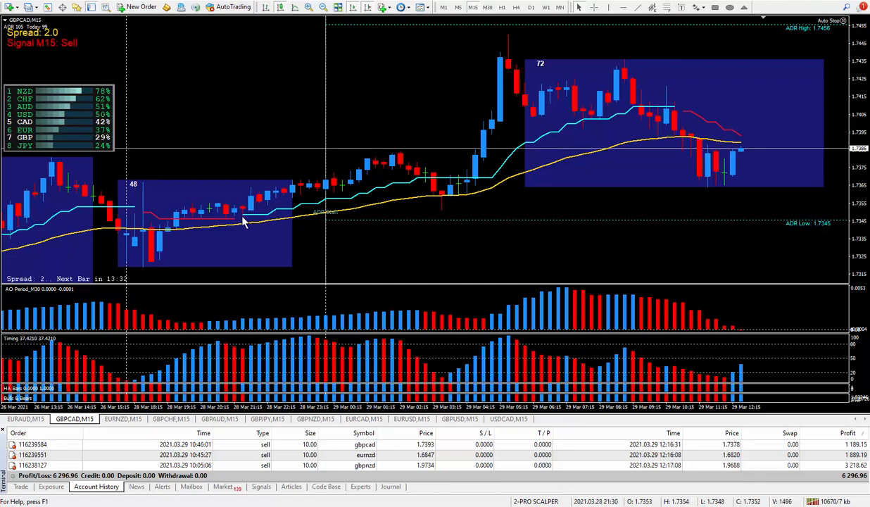
{"action": "mouse_move", "coordinate": [308, 203]}
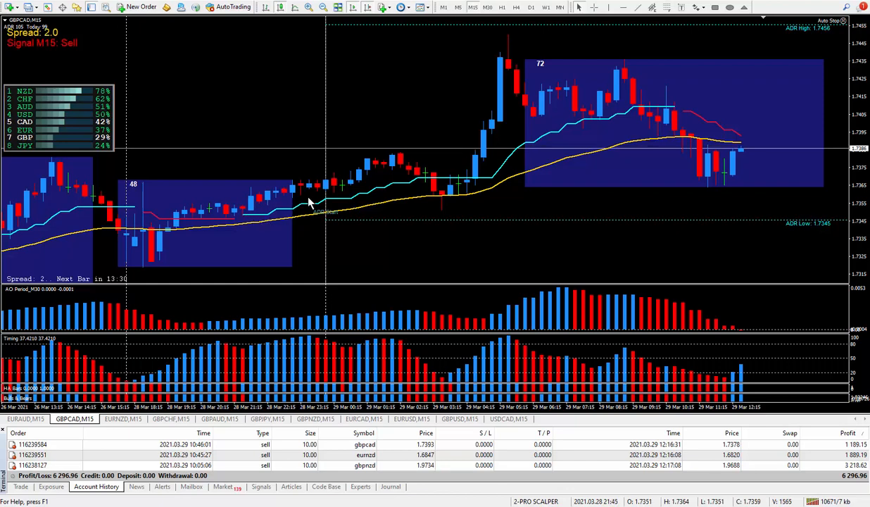
{"action": "mouse_move", "coordinate": [495, 106]}
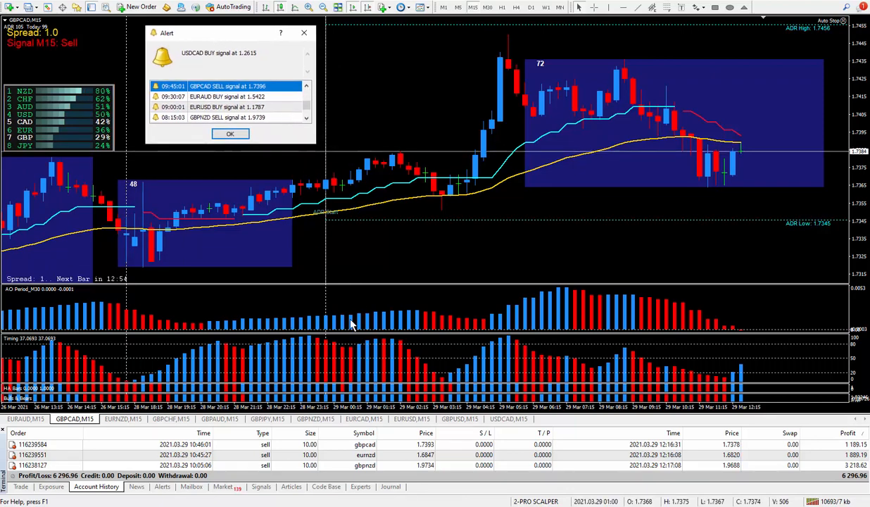
{"action": "mouse_move", "coordinate": [315, 245]}
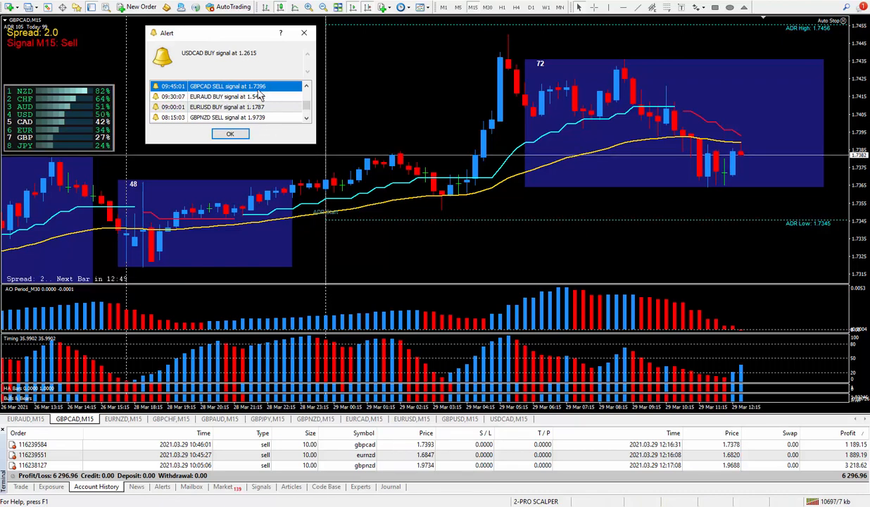
{"action": "mouse_move", "coordinate": [273, 93]}
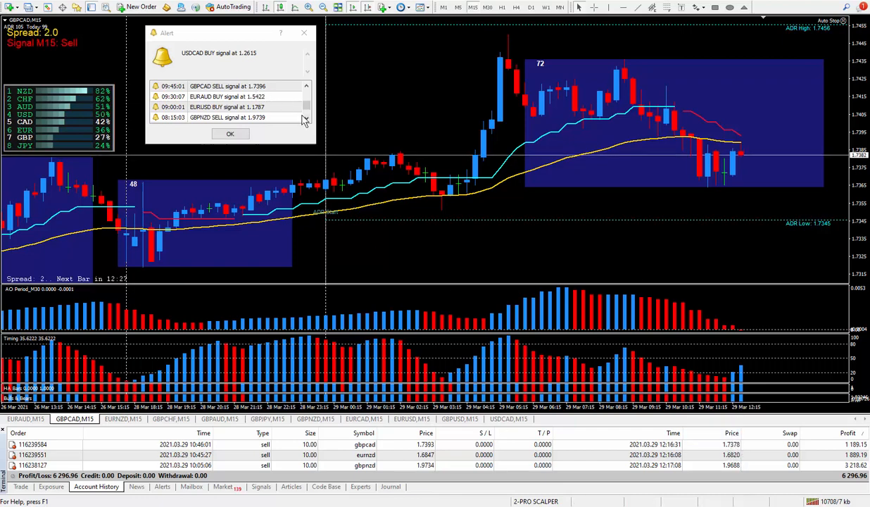
{"action": "mouse_move", "coordinate": [345, 156]}
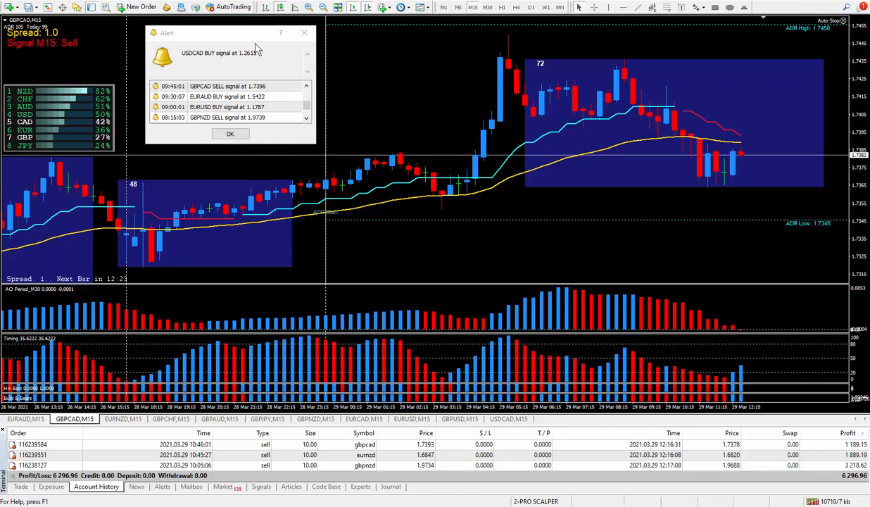
Dismiss the signal alert so the GBPCAD chart and trade history show again
{"action": "left_click", "coordinate": [231, 134]}
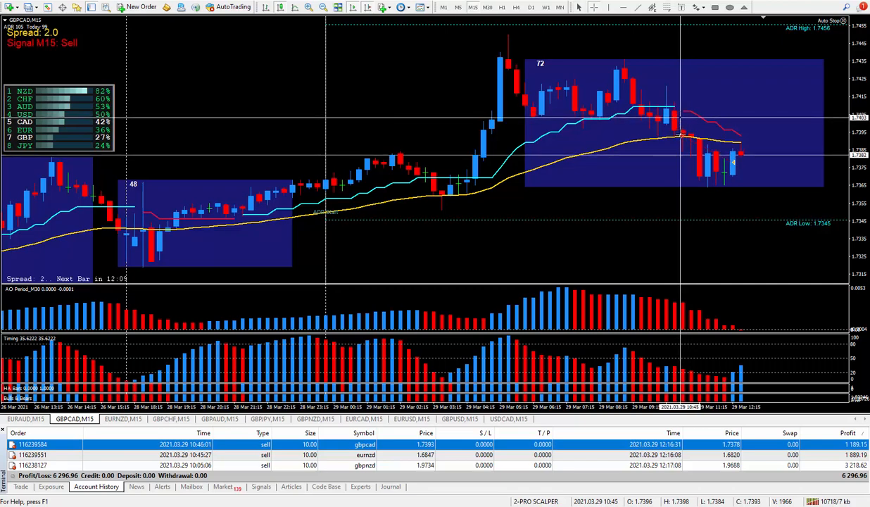
{"action": "mouse_move", "coordinate": [683, 144]}
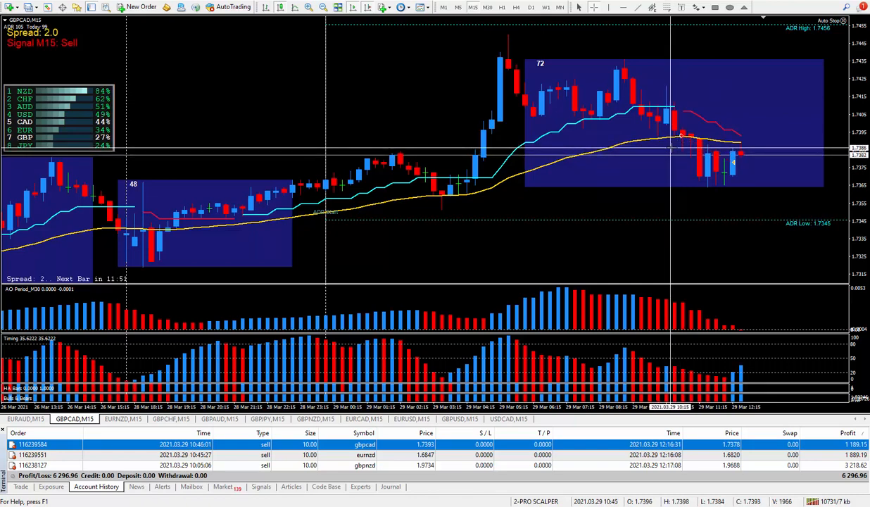
{"action": "mouse_move", "coordinate": [683, 133]}
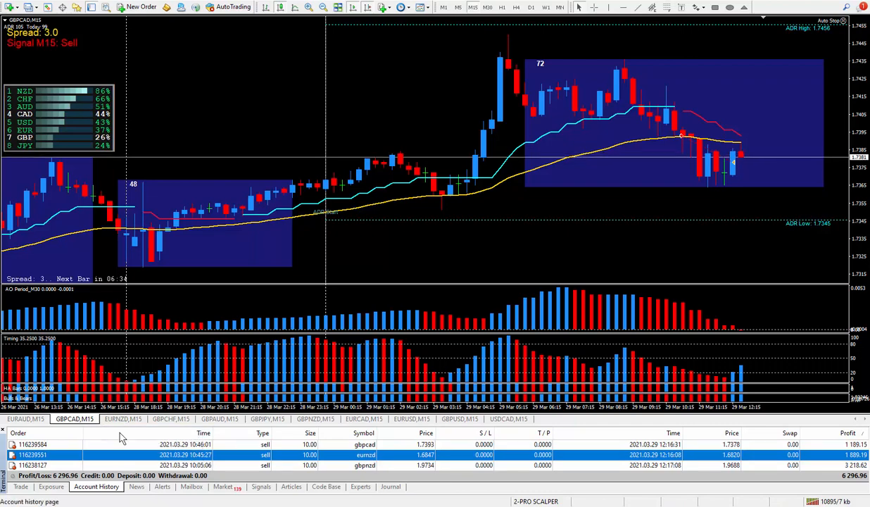
{"action": "left_click", "coordinate": [122, 420]}
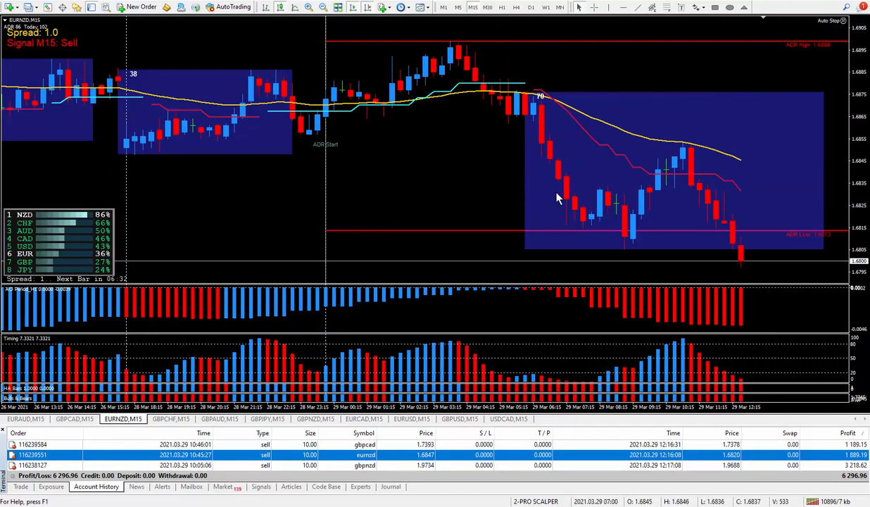
{"action": "mouse_move", "coordinate": [543, 129]}
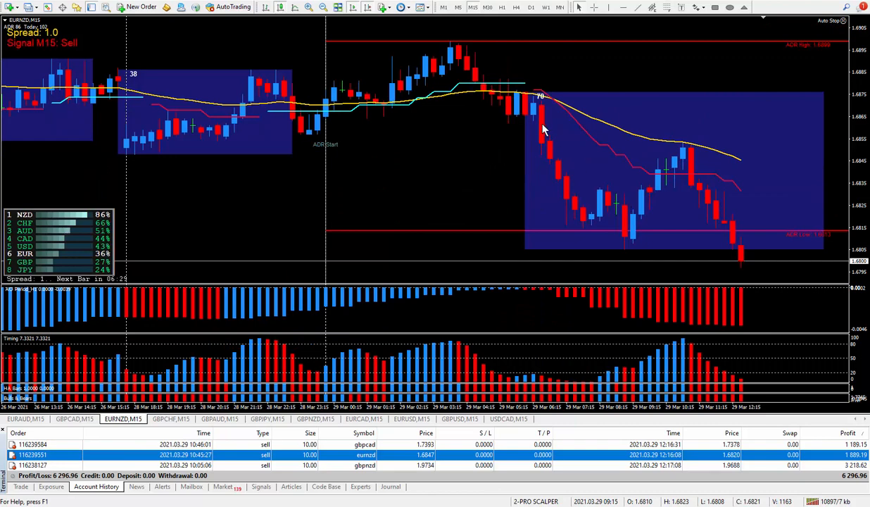
{"action": "mouse_move", "coordinate": [540, 96]}
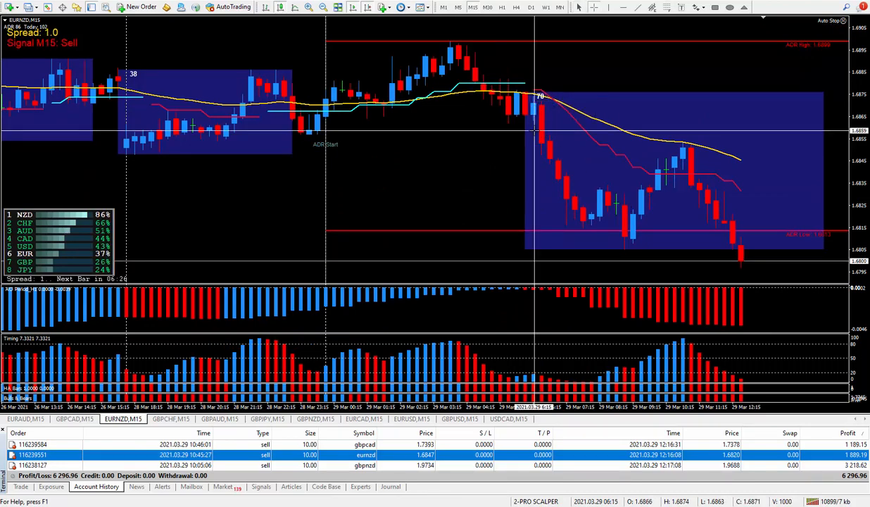
{"action": "mouse_move", "coordinate": [538, 125]}
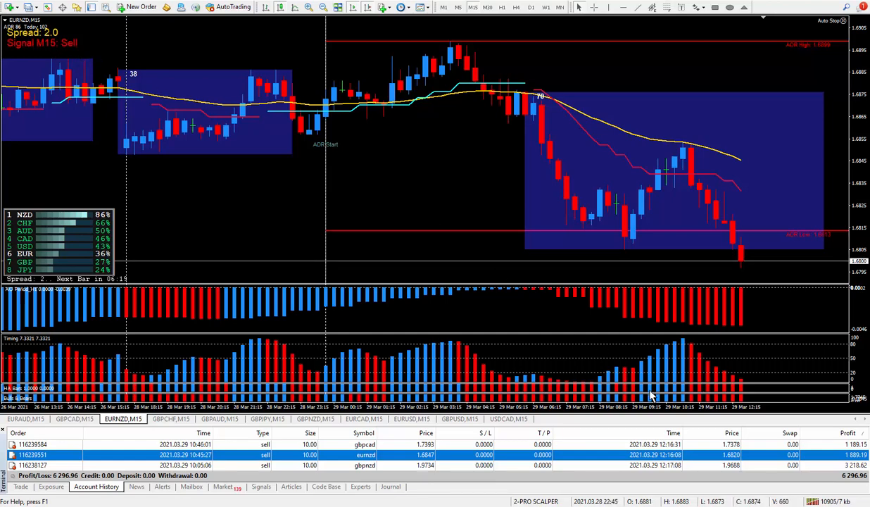
{"action": "mouse_move", "coordinate": [600, 208]}
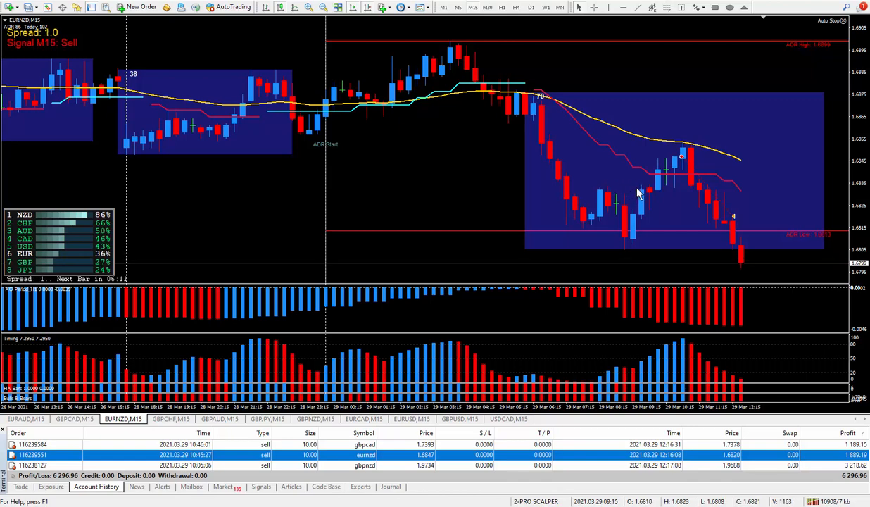
{"action": "mouse_move", "coordinate": [542, 98]}
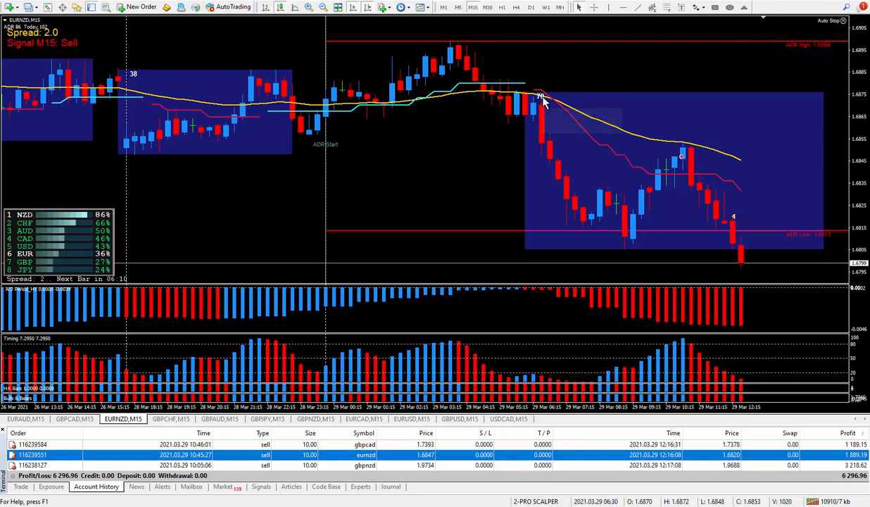
{"action": "mouse_move", "coordinate": [584, 225]}
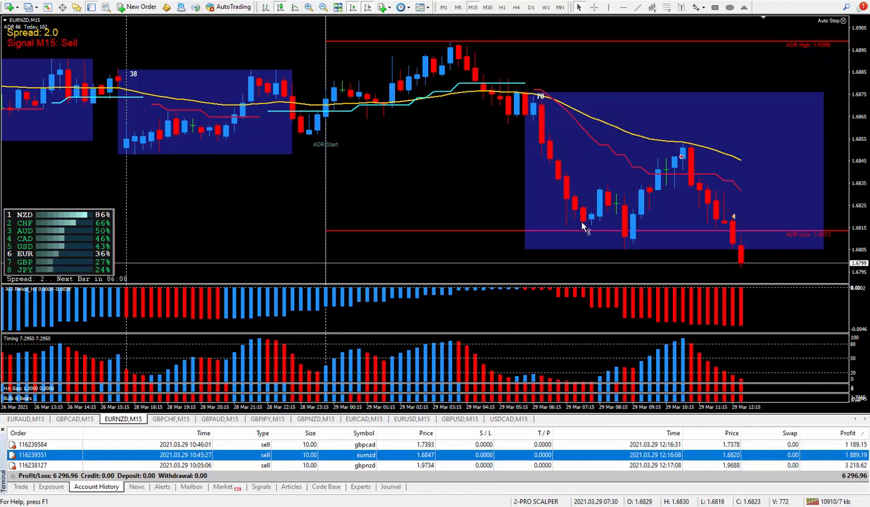
{"action": "mouse_move", "coordinate": [586, 194]}
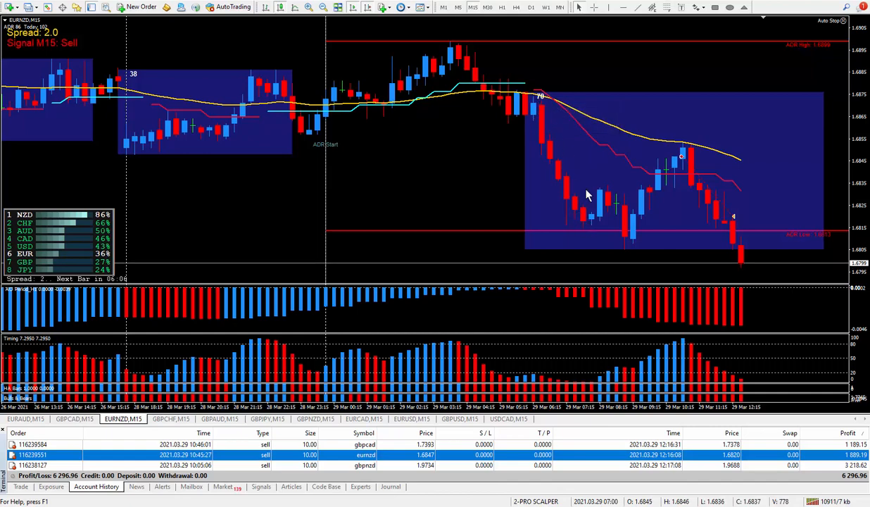
{"action": "mouse_move", "coordinate": [626, 238]}
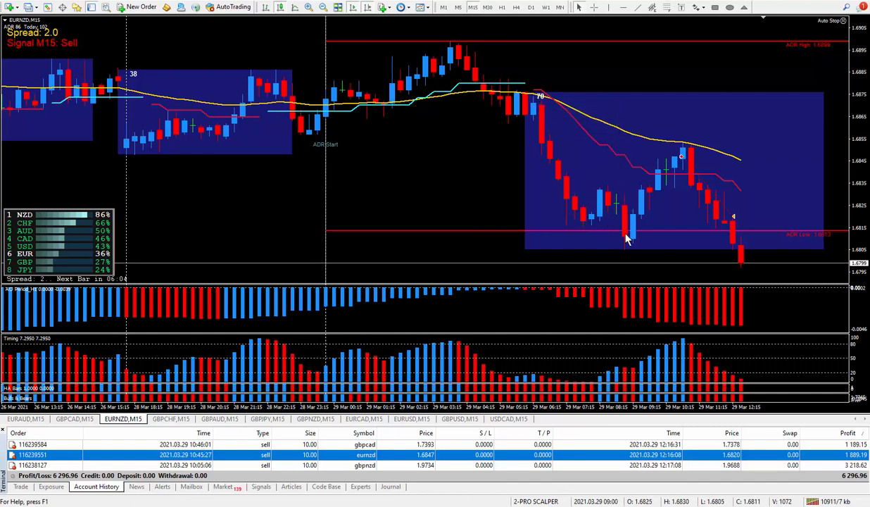
{"action": "mouse_move", "coordinate": [680, 166]}
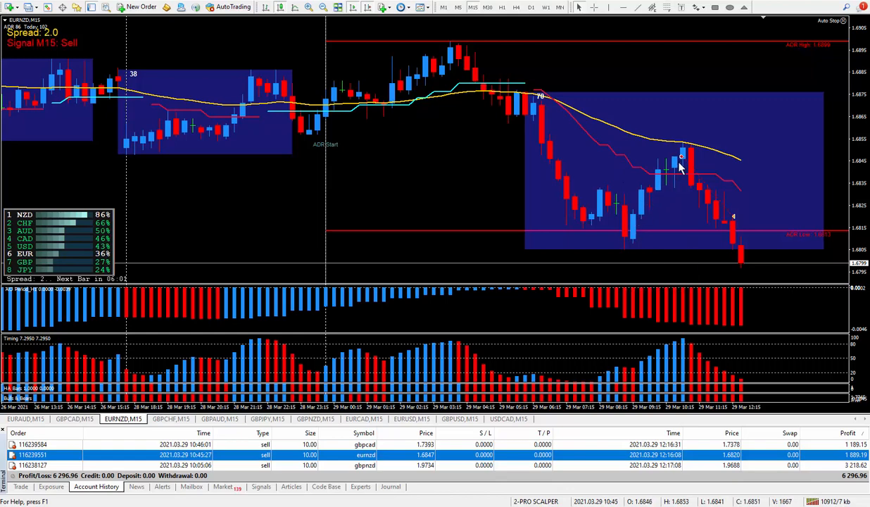
{"action": "mouse_move", "coordinate": [637, 100]}
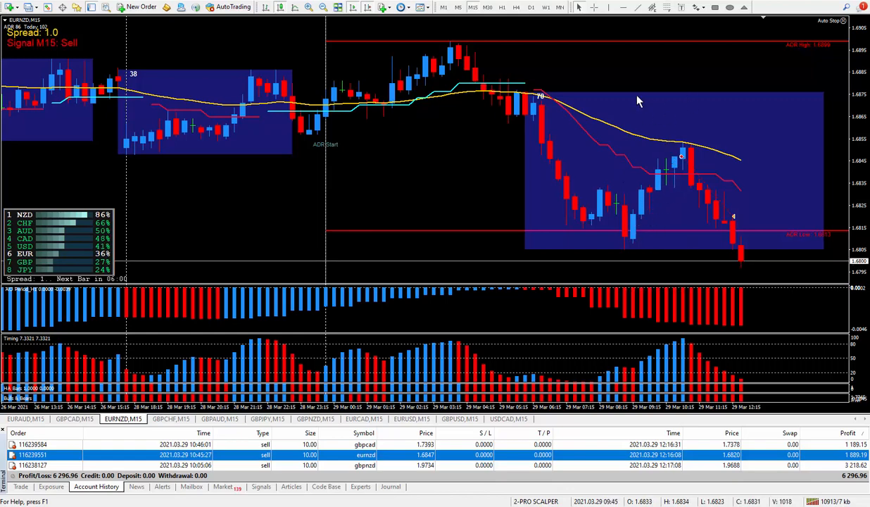
{"action": "mouse_move", "coordinate": [691, 100]}
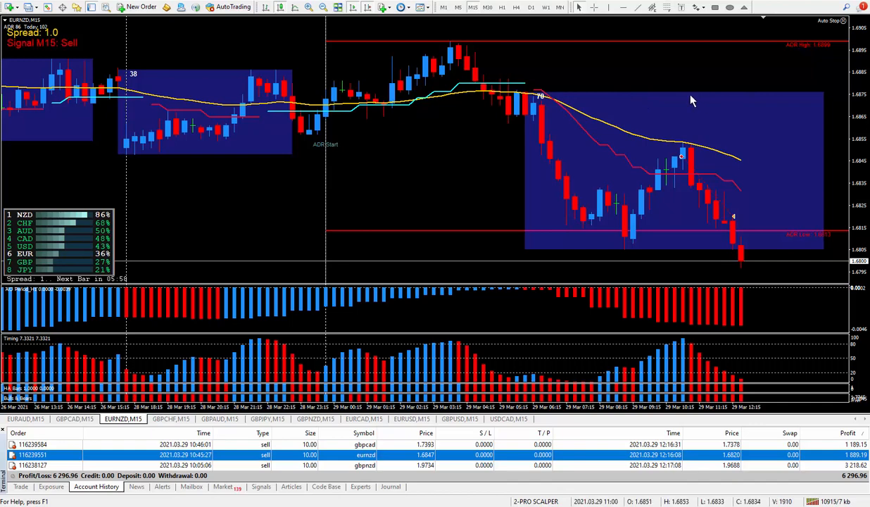
{"action": "mouse_move", "coordinate": [622, 96]}
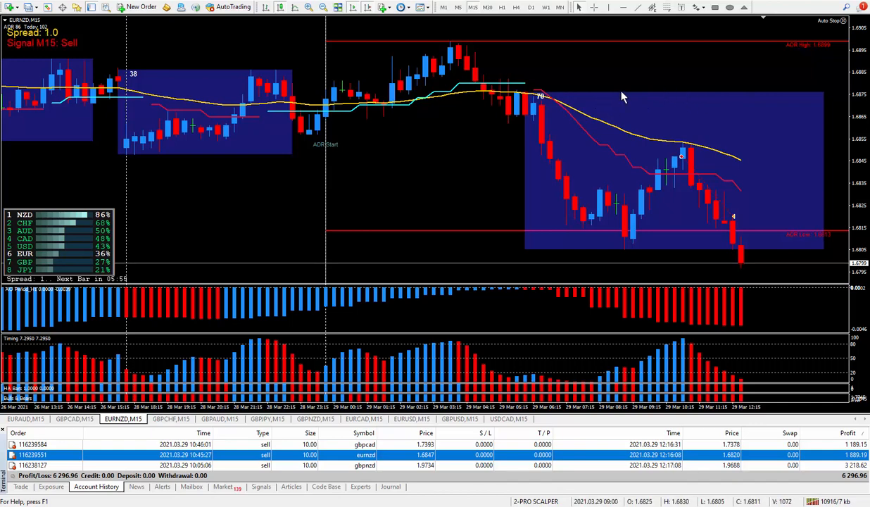
{"action": "mouse_move", "coordinate": [689, 168]}
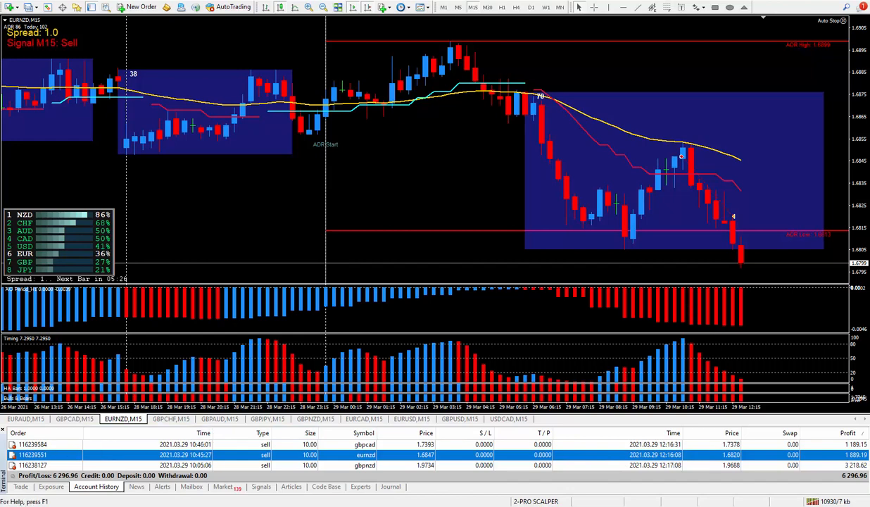
{"action": "mouse_move", "coordinate": [613, 155]}
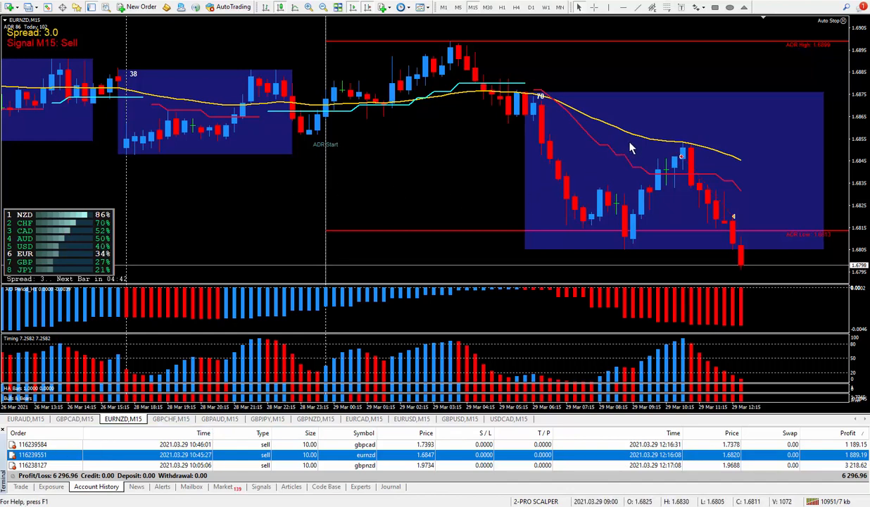
{"action": "mouse_move", "coordinate": [622, 154]}
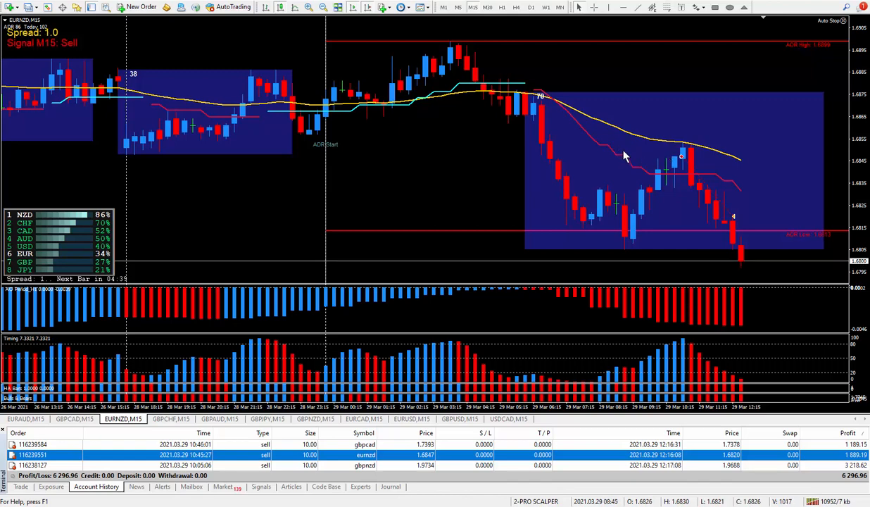
{"action": "mouse_move", "coordinate": [627, 104]}
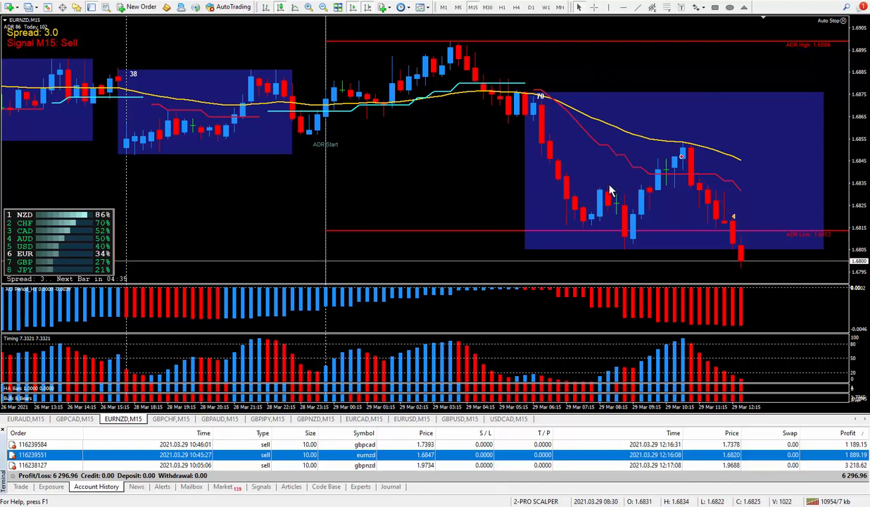
{"action": "mouse_move", "coordinate": [591, 72]}
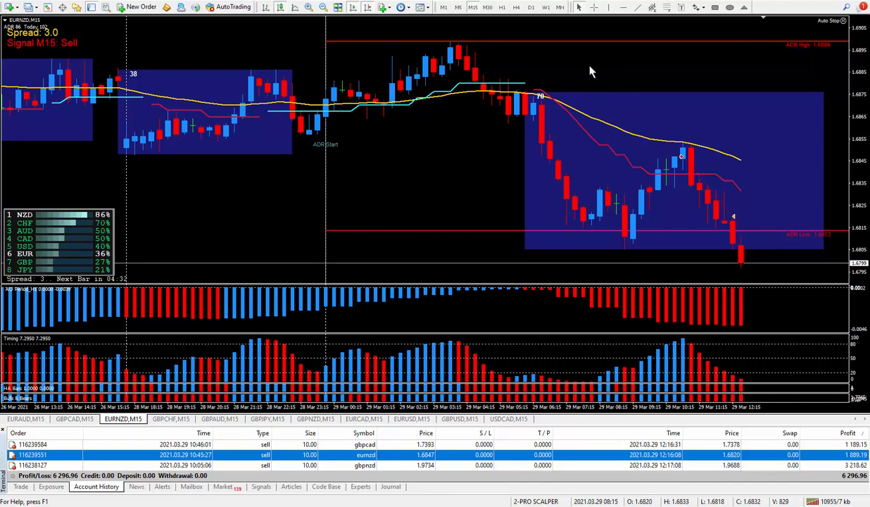
{"action": "mouse_move", "coordinate": [479, 228]}
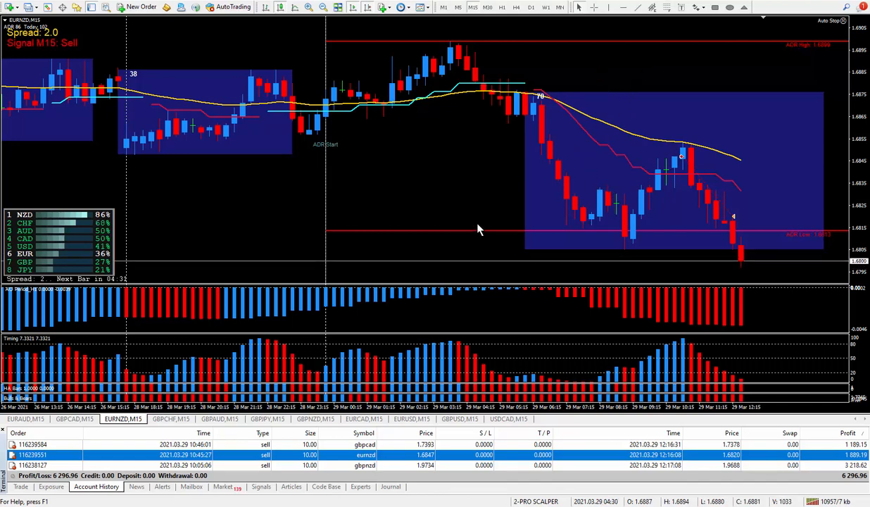
{"action": "mouse_move", "coordinate": [484, 180]}
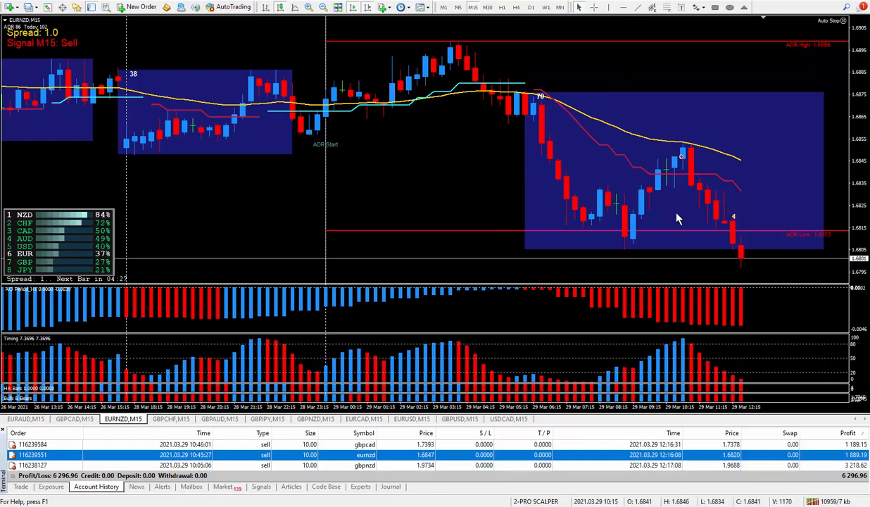
{"action": "mouse_move", "coordinate": [484, 181]}
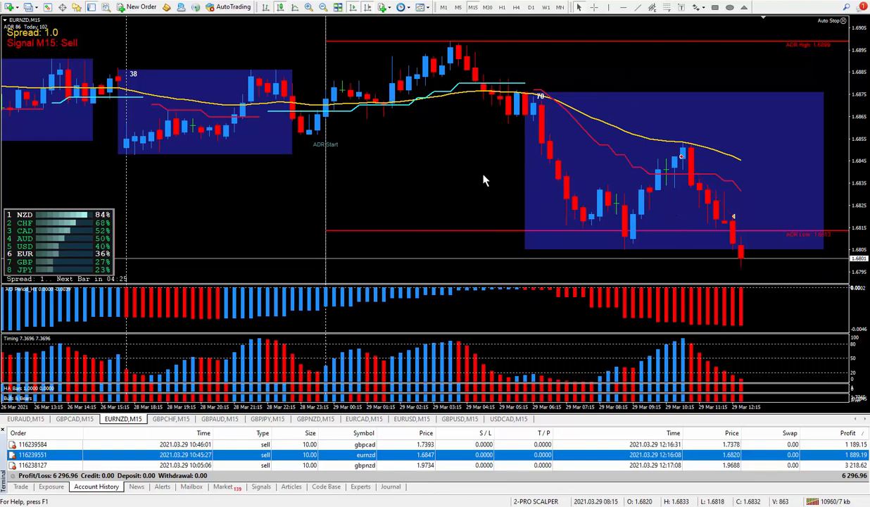
{"action": "mouse_move", "coordinate": [456, 161]}
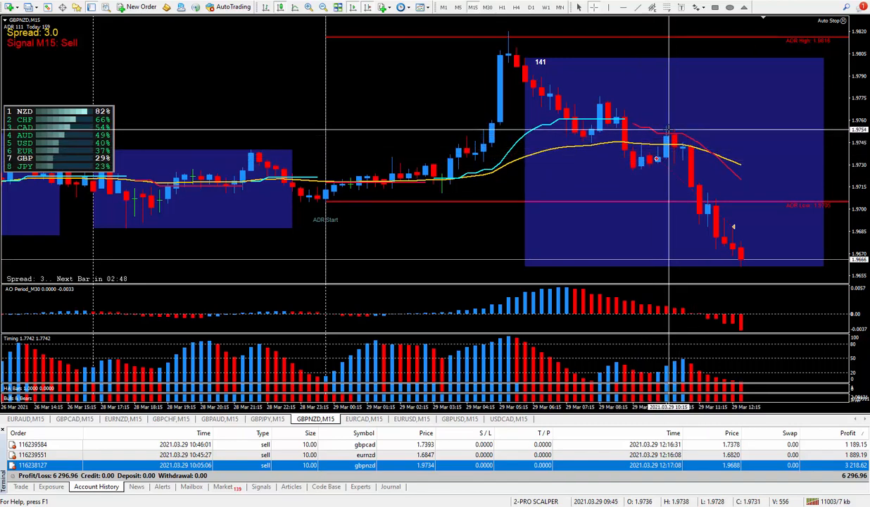
{"action": "mouse_move", "coordinate": [659, 157]}
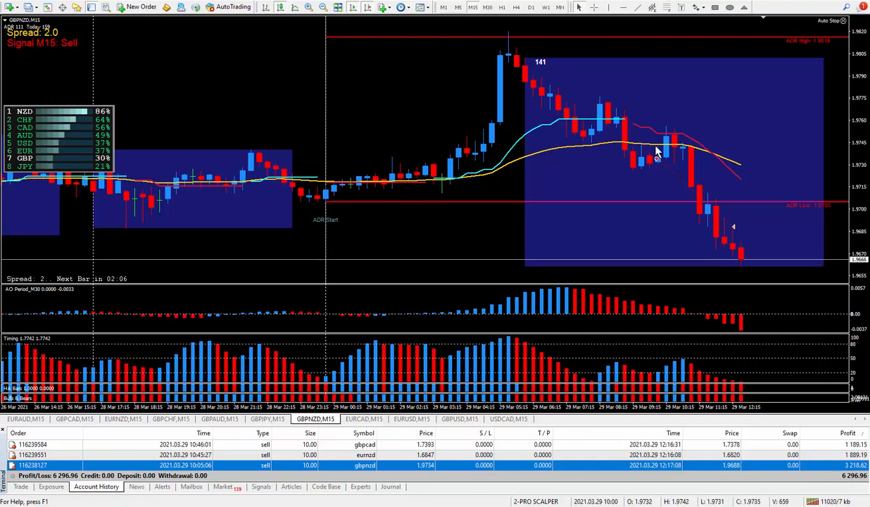
{"action": "mouse_move", "coordinate": [656, 177]}
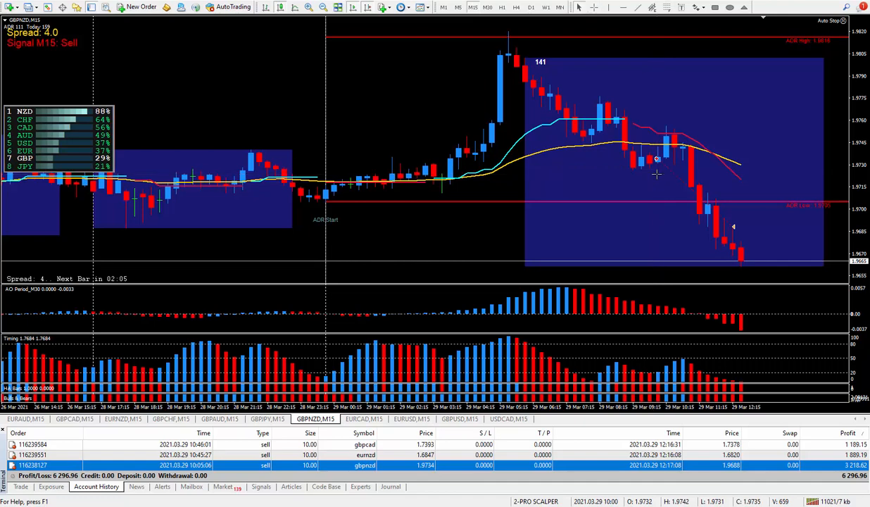
{"action": "mouse_move", "coordinate": [514, 228]}
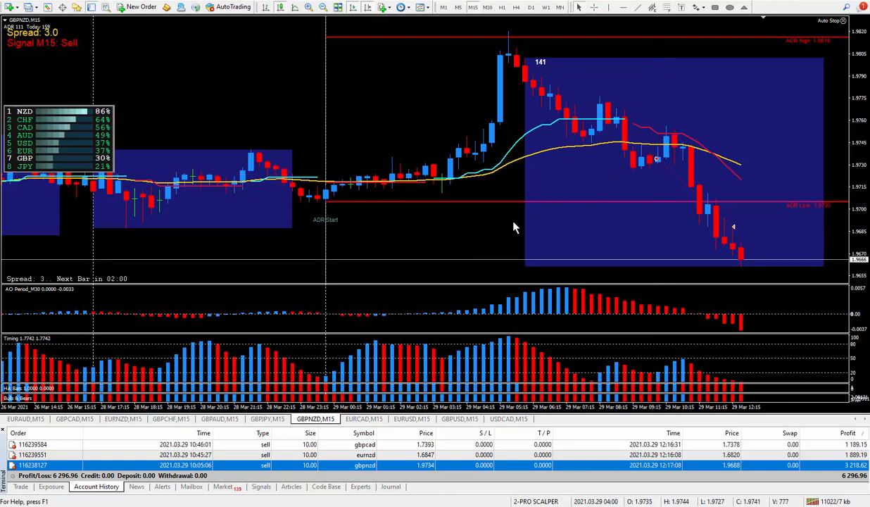
{"action": "mouse_move", "coordinate": [513, 230]}
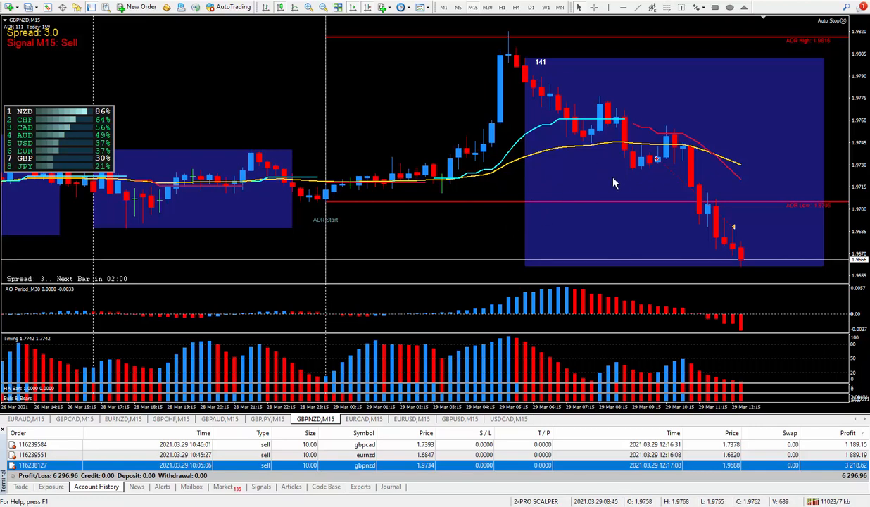
{"action": "mouse_move", "coordinate": [479, 225]}
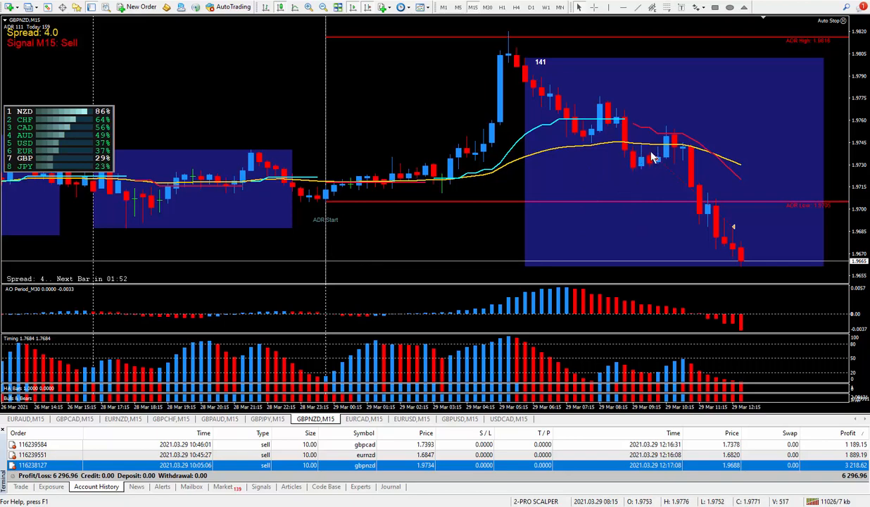
{"action": "mouse_move", "coordinate": [648, 158]}
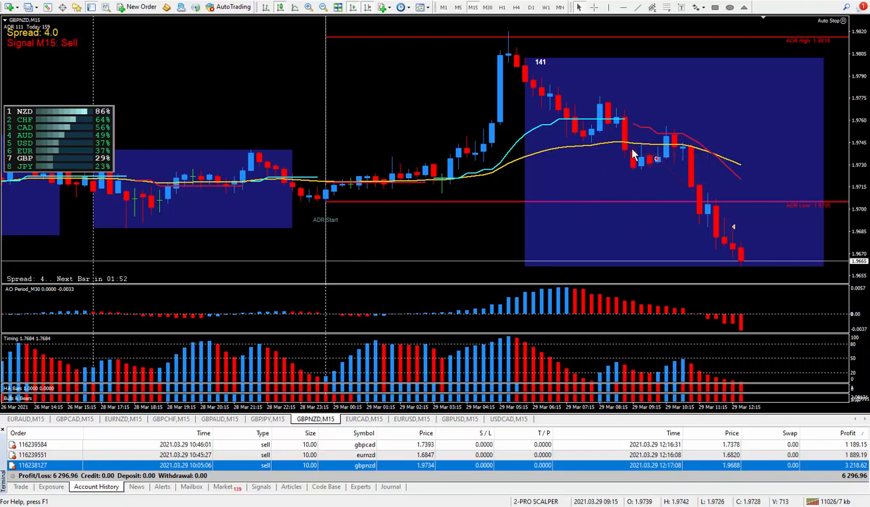
{"action": "mouse_move", "coordinate": [665, 152]}
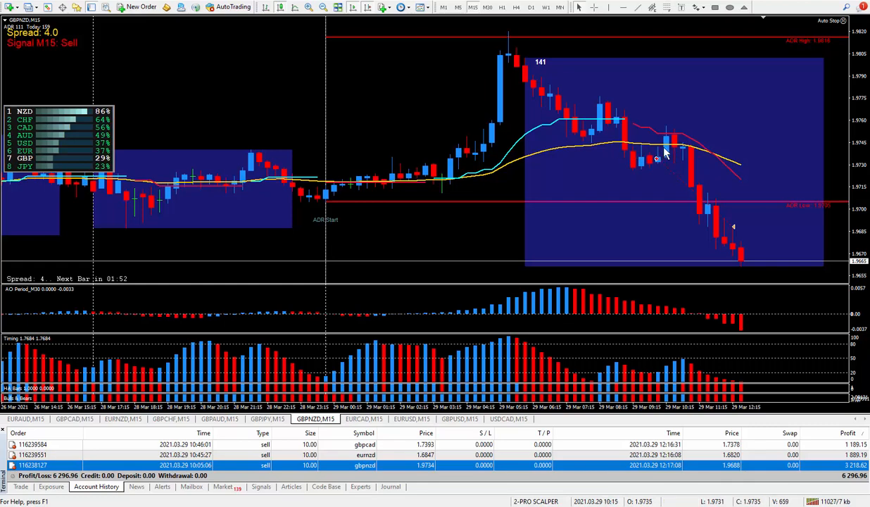
{"action": "mouse_move", "coordinate": [653, 156]}
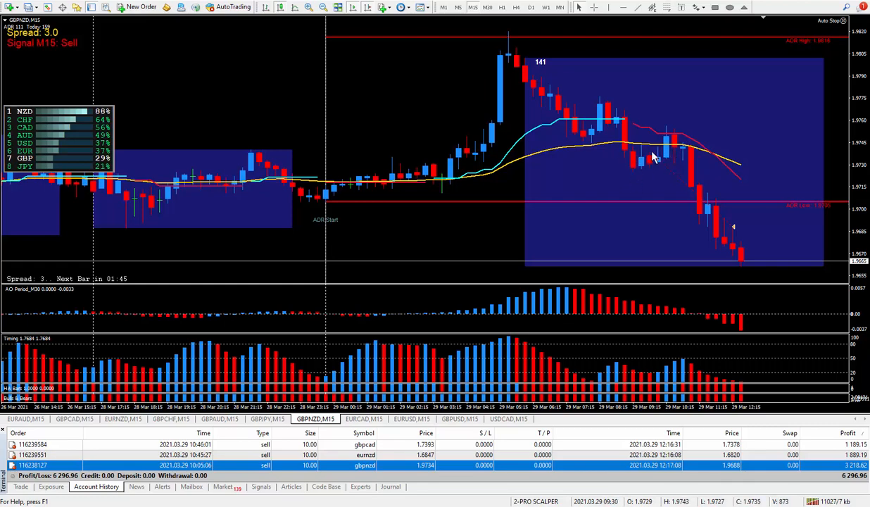
{"action": "mouse_move", "coordinate": [636, 158]}
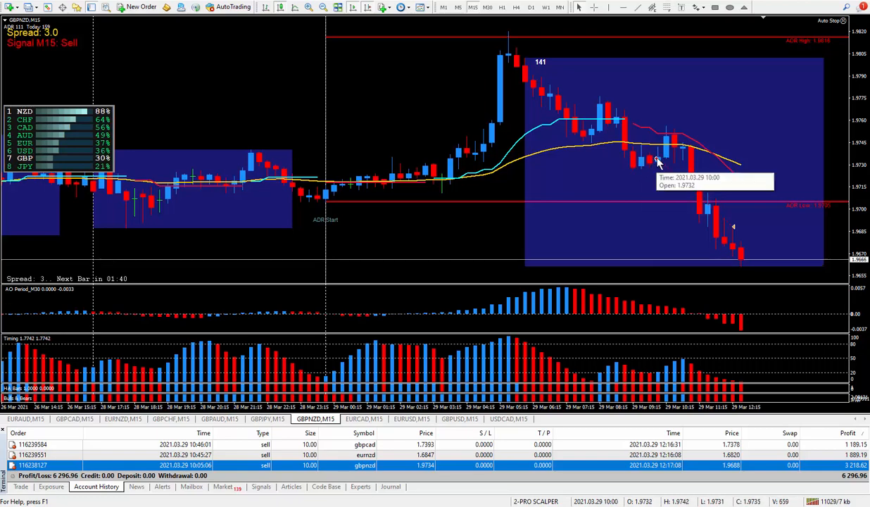
{"action": "mouse_move", "coordinate": [359, 279]}
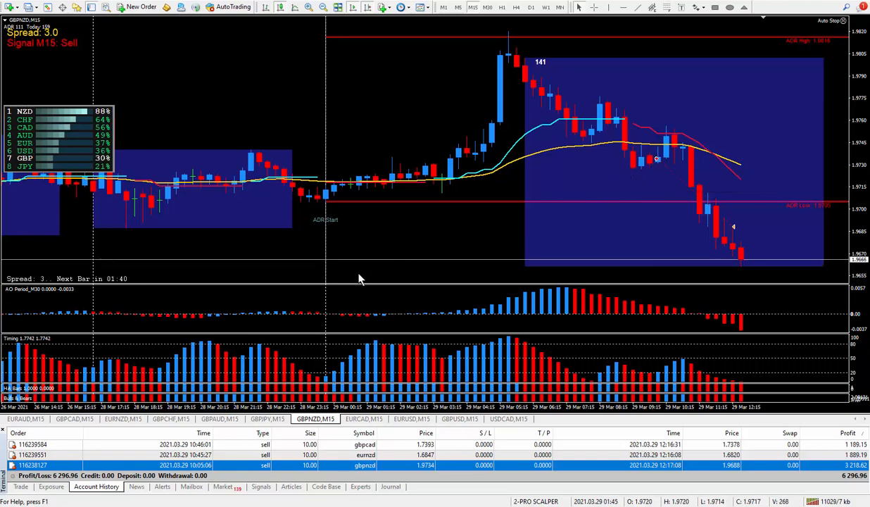
{"action": "mouse_move", "coordinate": [651, 162]}
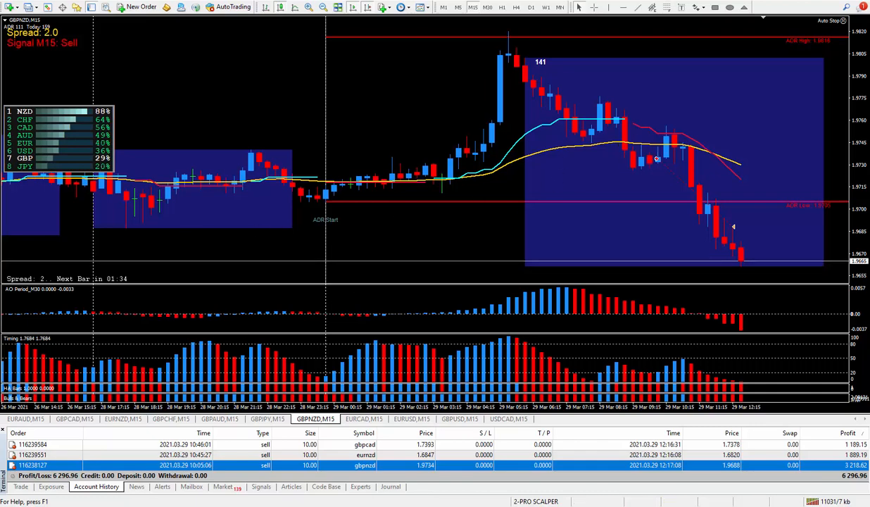
{"action": "mouse_move", "coordinate": [507, 256]}
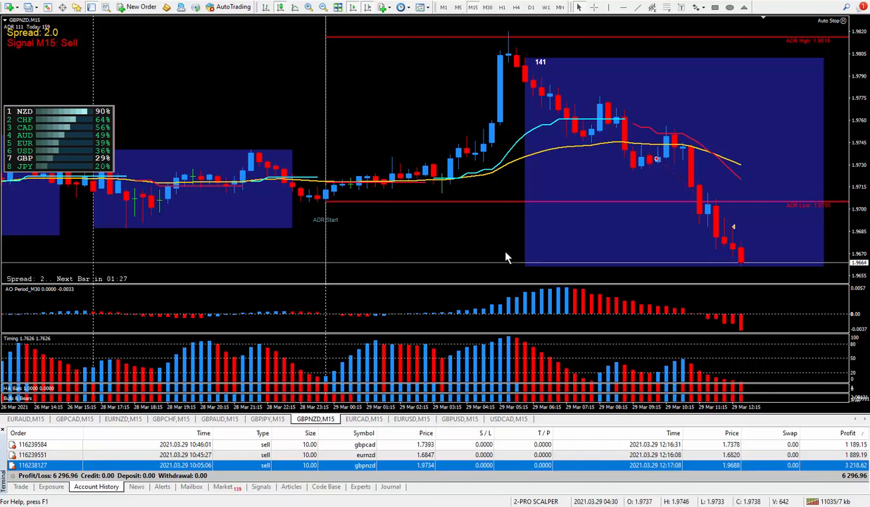
{"action": "mouse_move", "coordinate": [558, 236]}
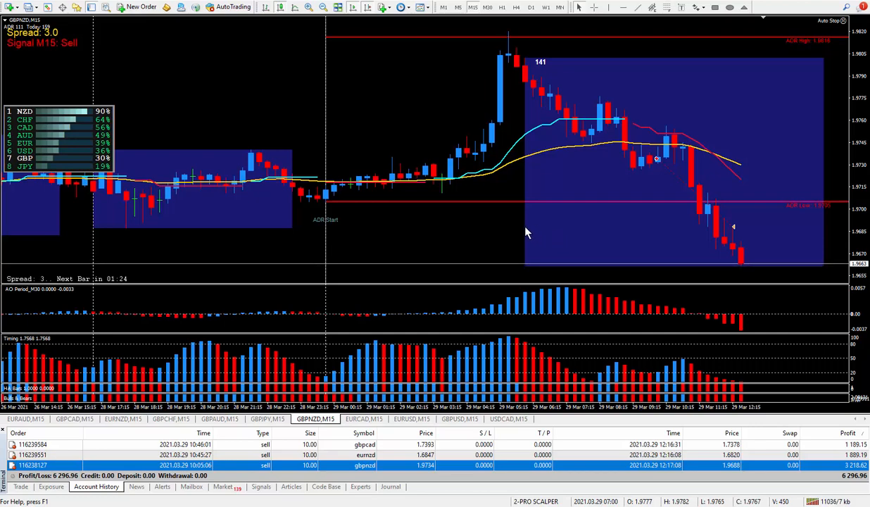
{"action": "mouse_move", "coordinate": [569, 228]}
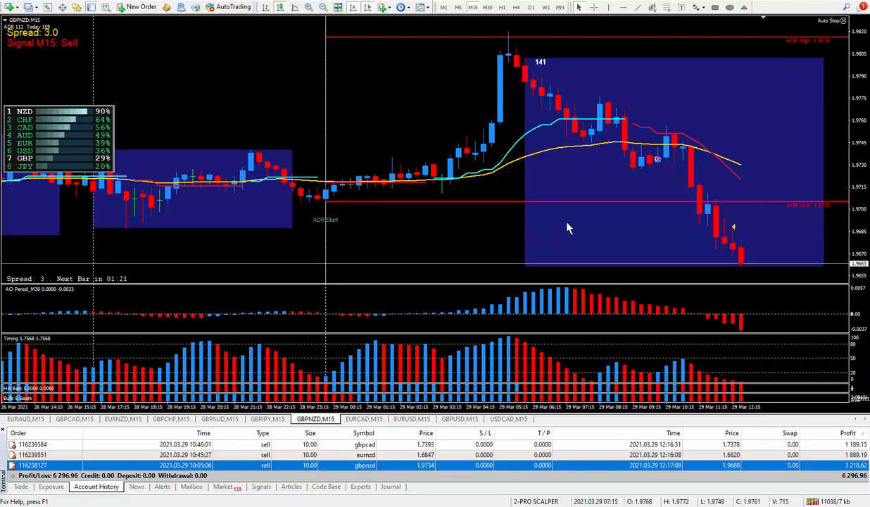
{"action": "mouse_move", "coordinate": [514, 231]}
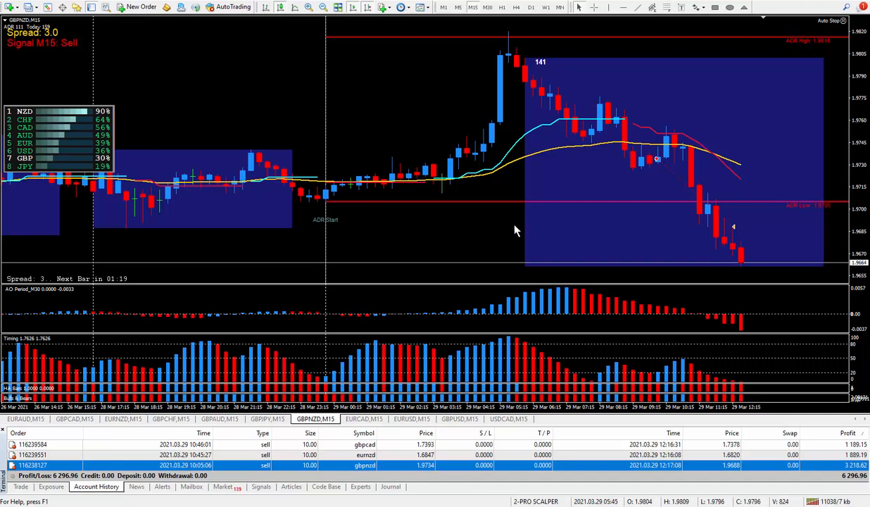
{"action": "mouse_move", "coordinate": [349, 264]}
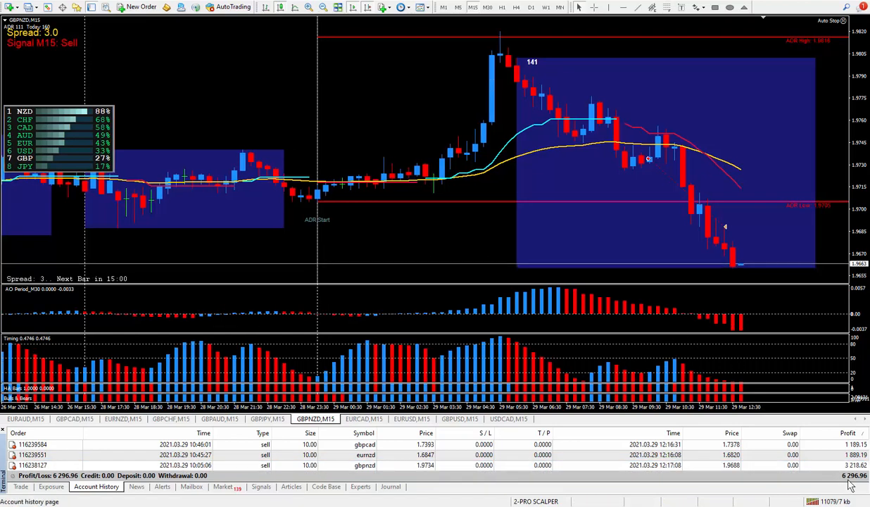
{"action": "mouse_move", "coordinate": [764, 482]}
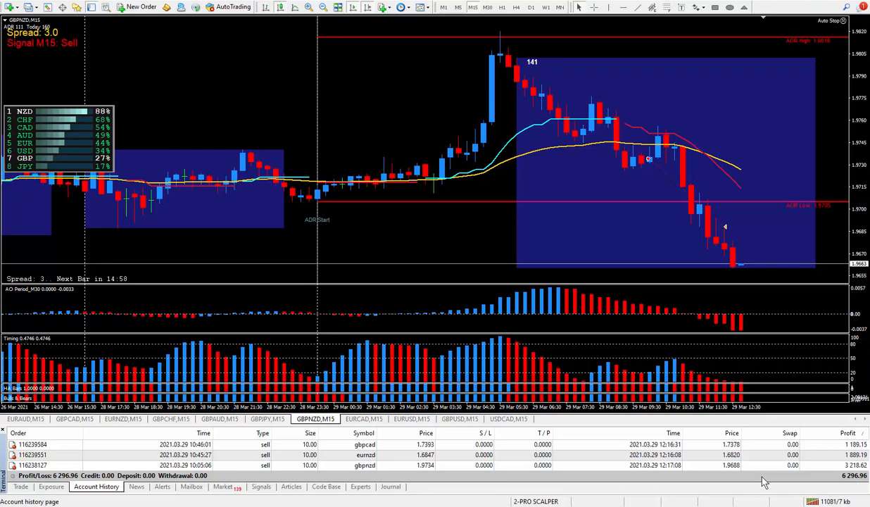
{"action": "mouse_move", "coordinate": [557, 233]}
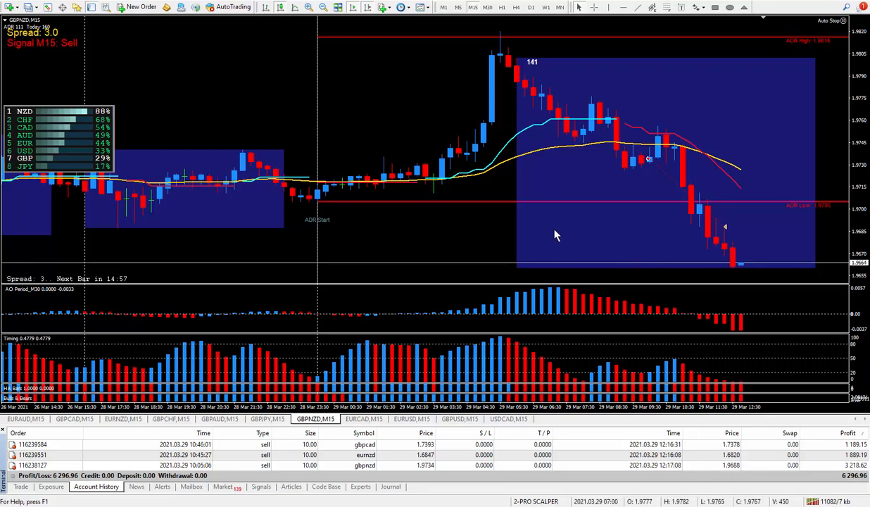
{"action": "mouse_move", "coordinate": [604, 233]}
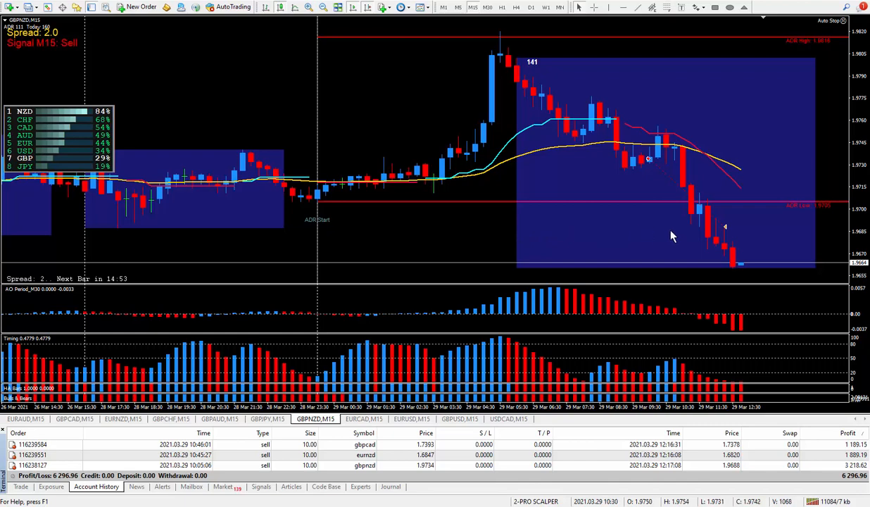
{"action": "mouse_move", "coordinate": [380, 245]}
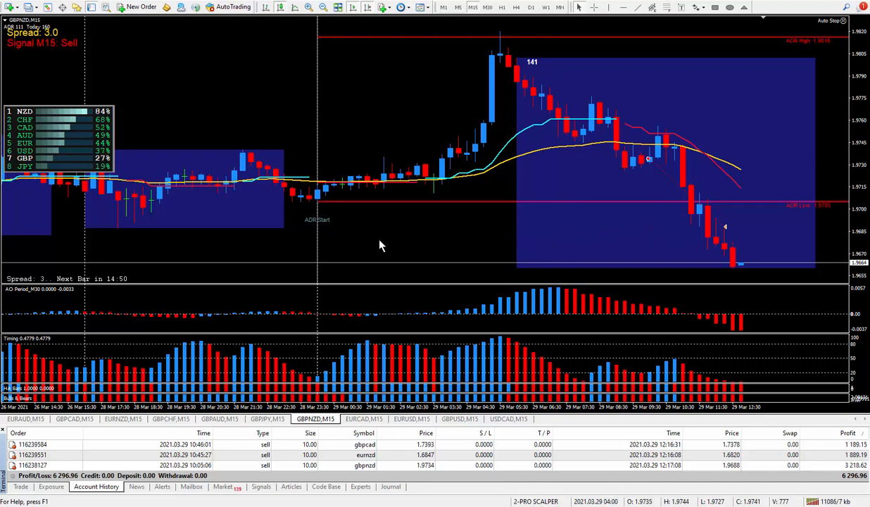
{"action": "mouse_move", "coordinate": [426, 239]}
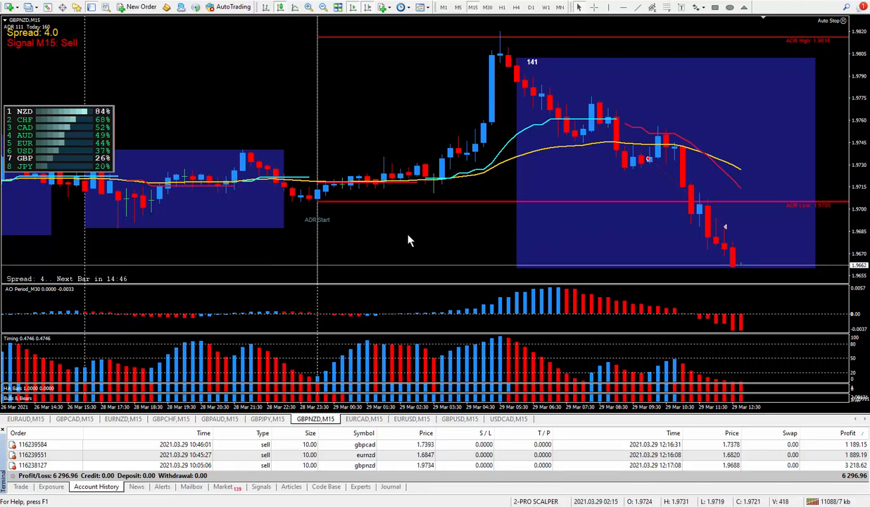
{"action": "mouse_move", "coordinate": [572, 238]}
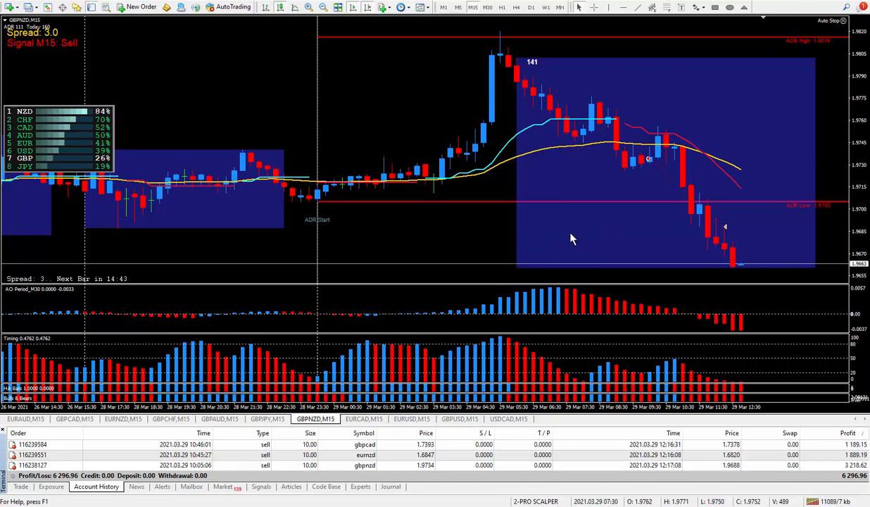
{"action": "mouse_move", "coordinate": [521, 232]}
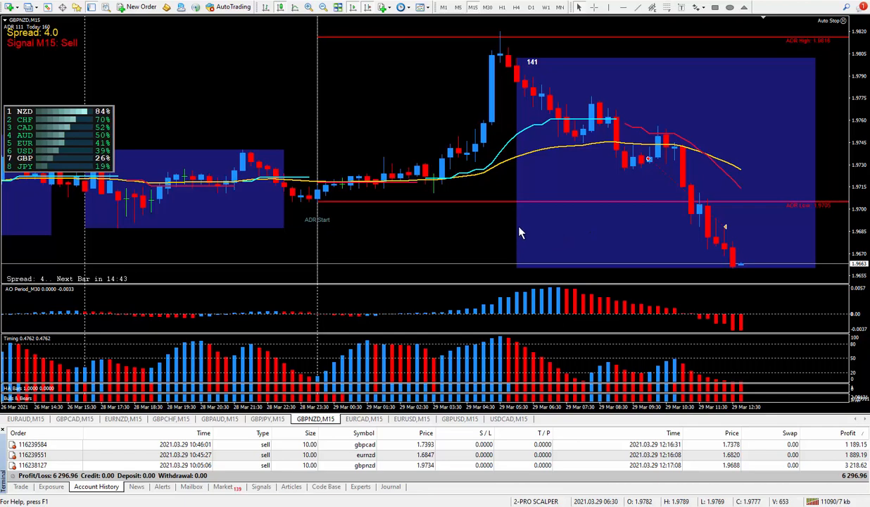
{"action": "mouse_move", "coordinate": [490, 239]}
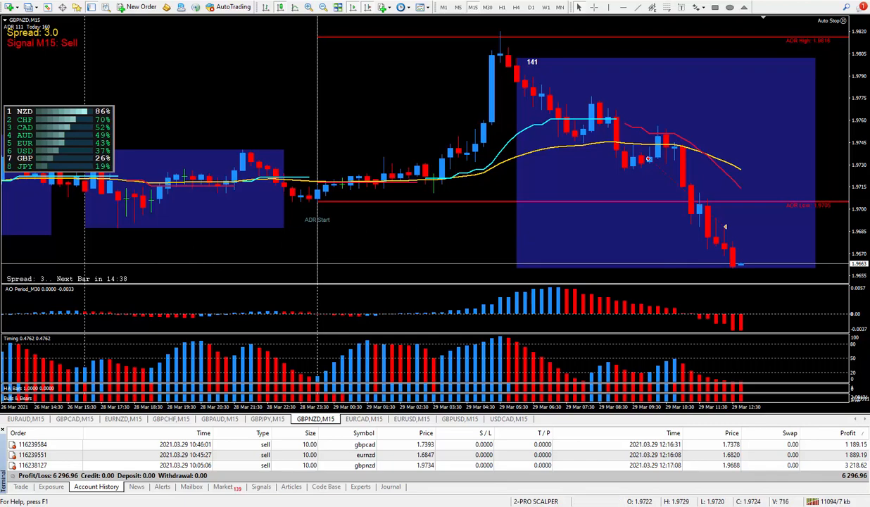
{"action": "mouse_move", "coordinate": [68, 310]}
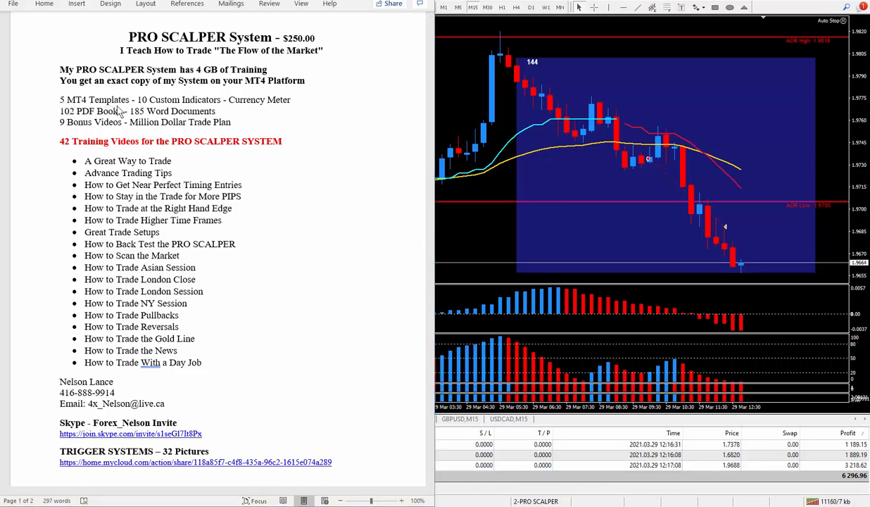
{"action": "mouse_move", "coordinate": [276, 114]}
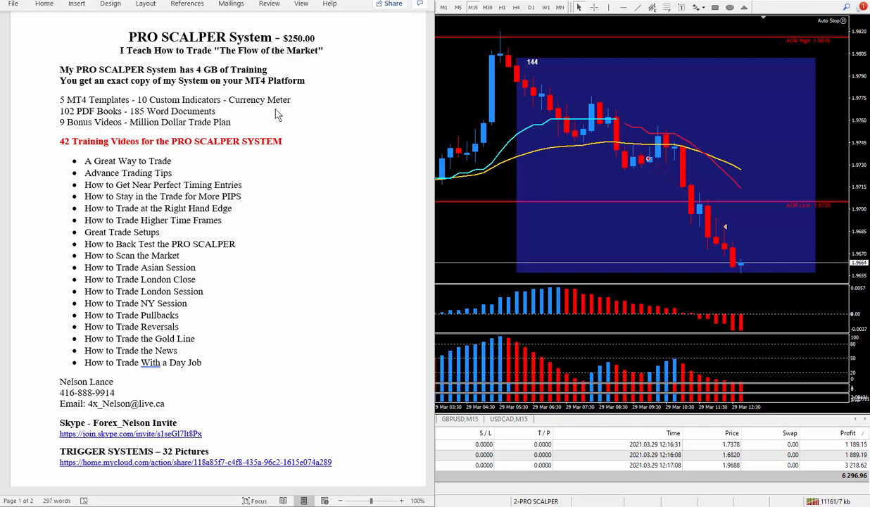
{"action": "mouse_move", "coordinate": [76, 122]}
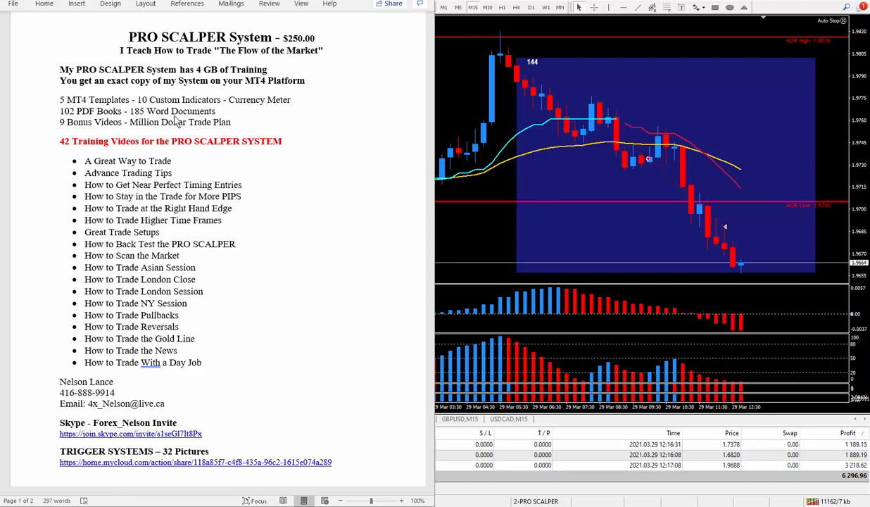
{"action": "mouse_move", "coordinate": [245, 115]}
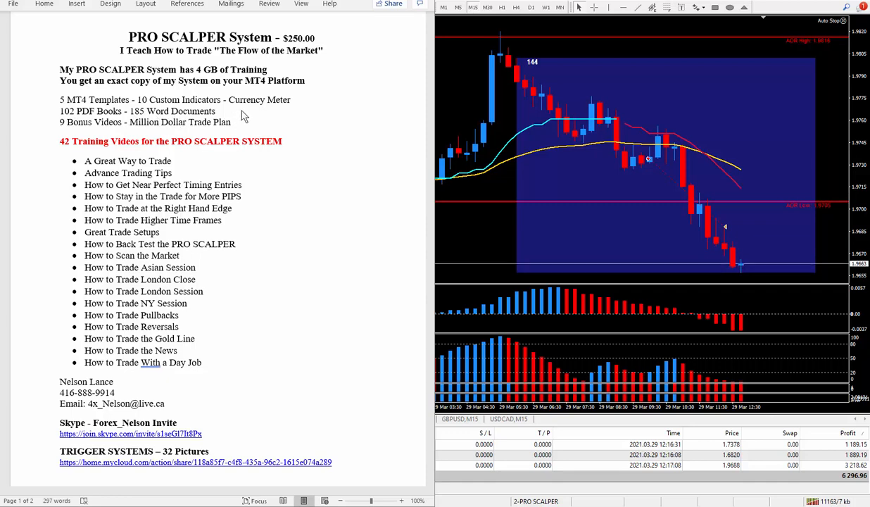
{"action": "mouse_move", "coordinate": [241, 116]}
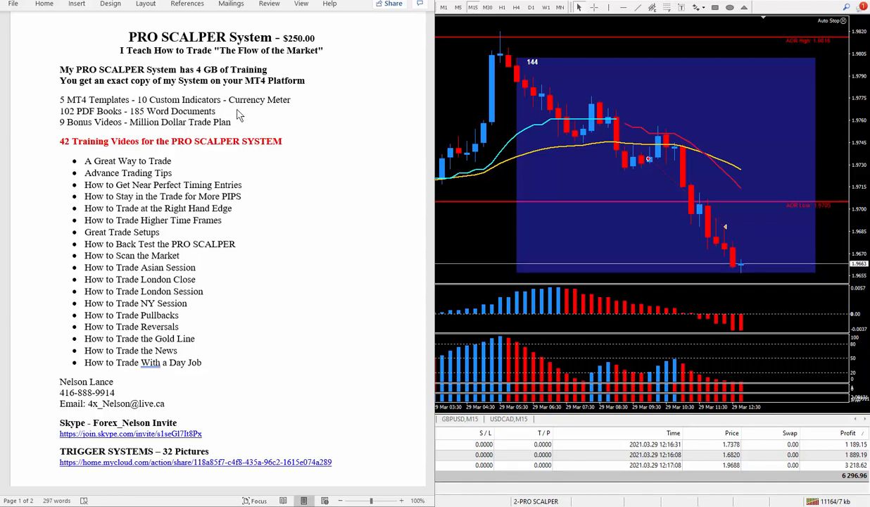
{"action": "mouse_move", "coordinate": [144, 138]}
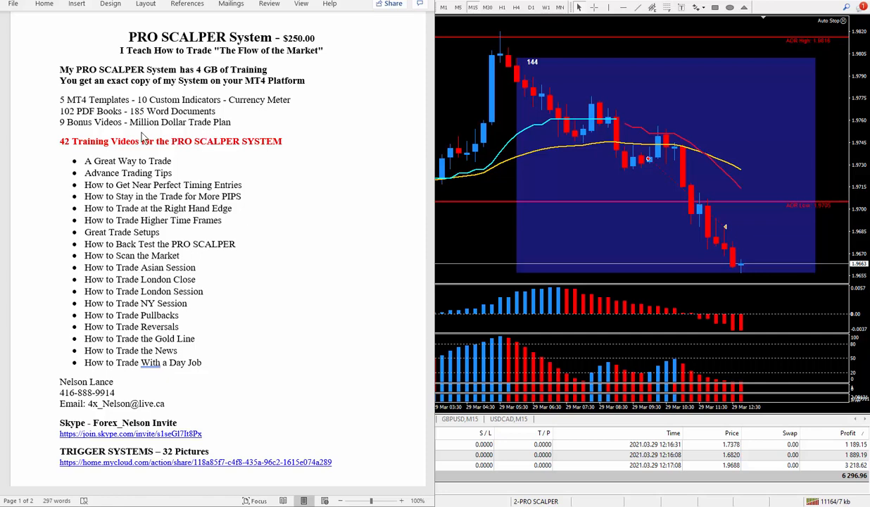
{"action": "mouse_move", "coordinate": [204, 378]}
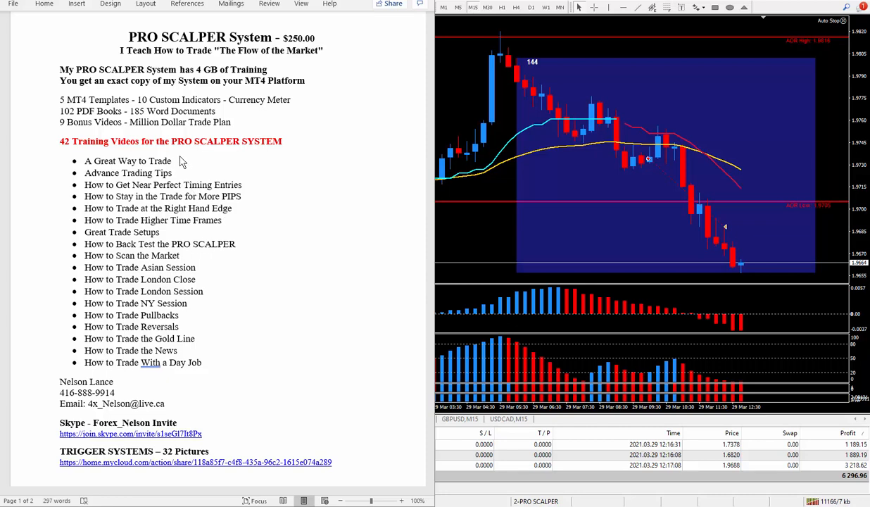
{"action": "mouse_move", "coordinate": [76, 157]}
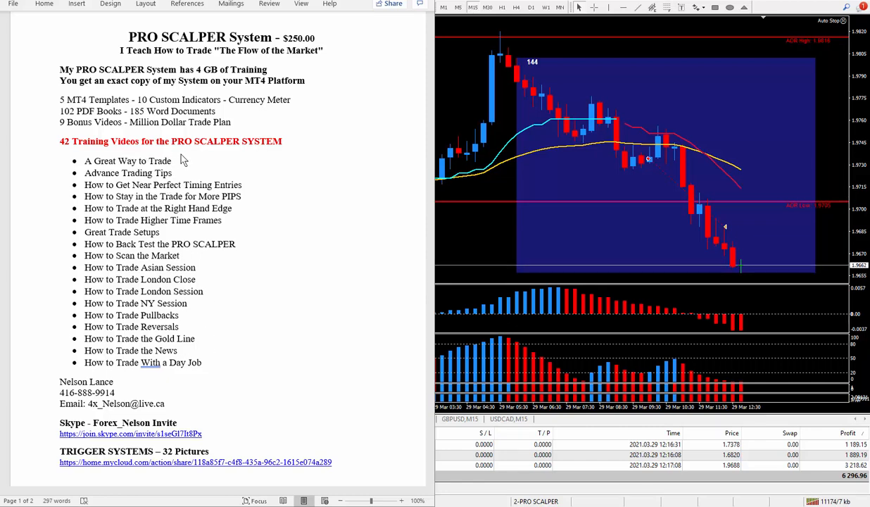
{"action": "mouse_move", "coordinate": [284, 172]}
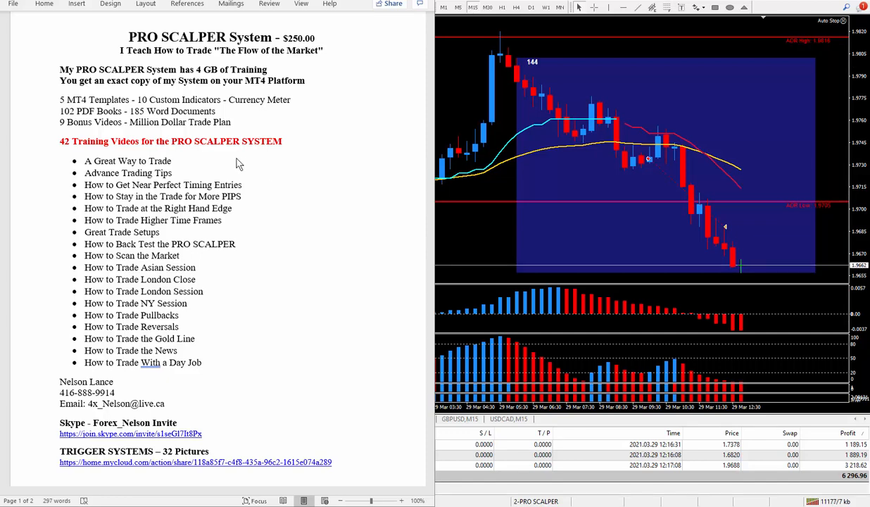
{"action": "mouse_move", "coordinate": [293, 181]}
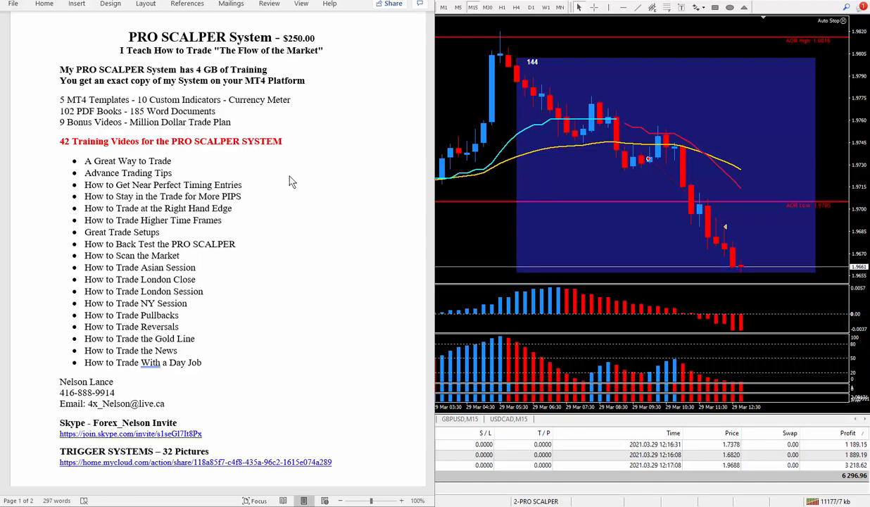
{"action": "mouse_move", "coordinate": [257, 168]}
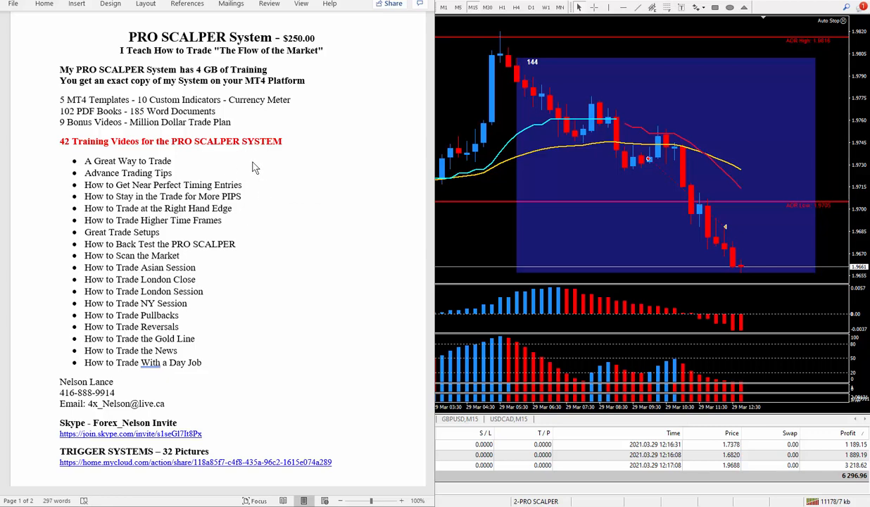
{"action": "mouse_move", "coordinate": [218, 172]}
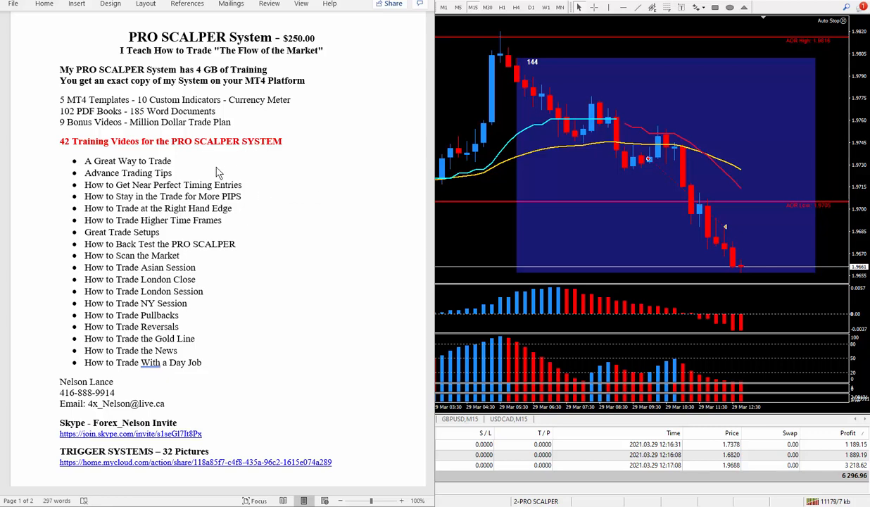
{"action": "mouse_move", "coordinate": [282, 225]}
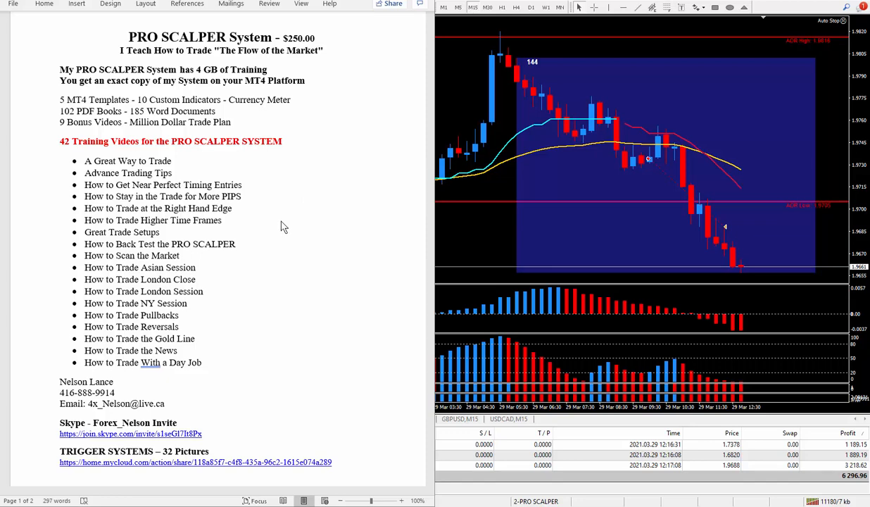
{"action": "mouse_move", "coordinate": [222, 166]}
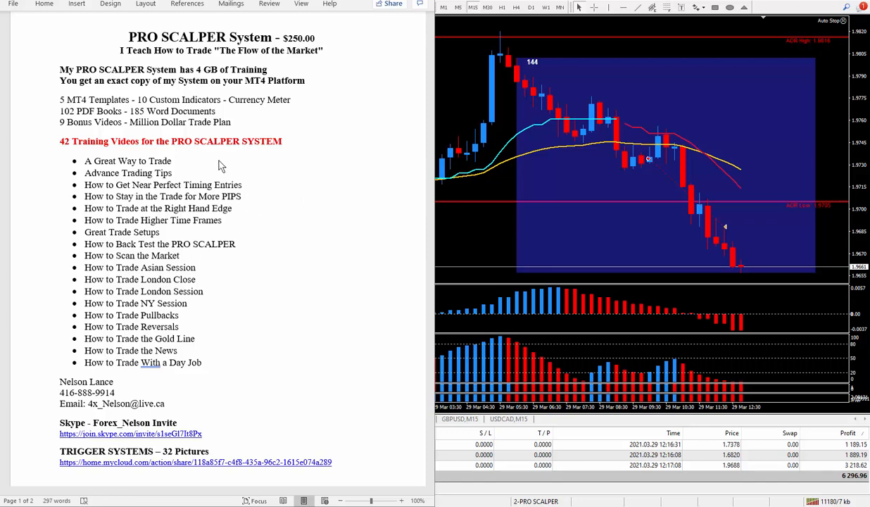
{"action": "mouse_move", "coordinate": [231, 321]}
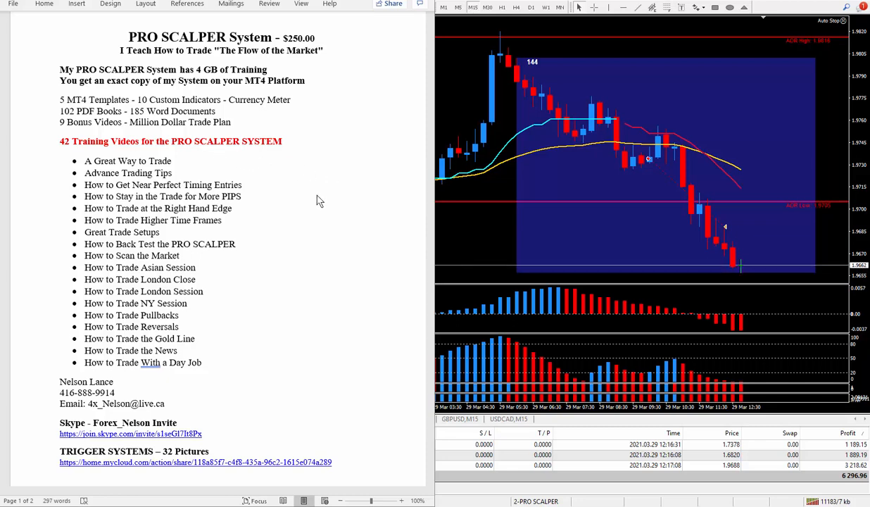
{"action": "mouse_move", "coordinate": [274, 183]}
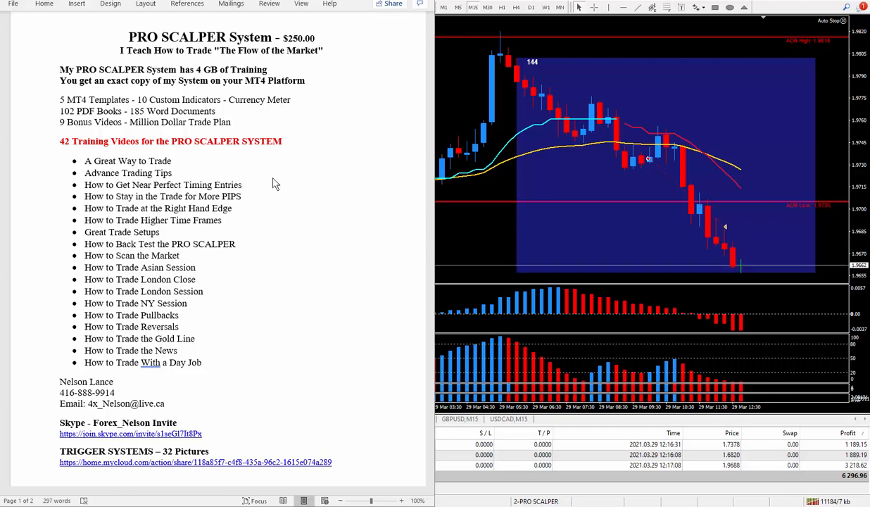
{"action": "mouse_move", "coordinate": [281, 282]}
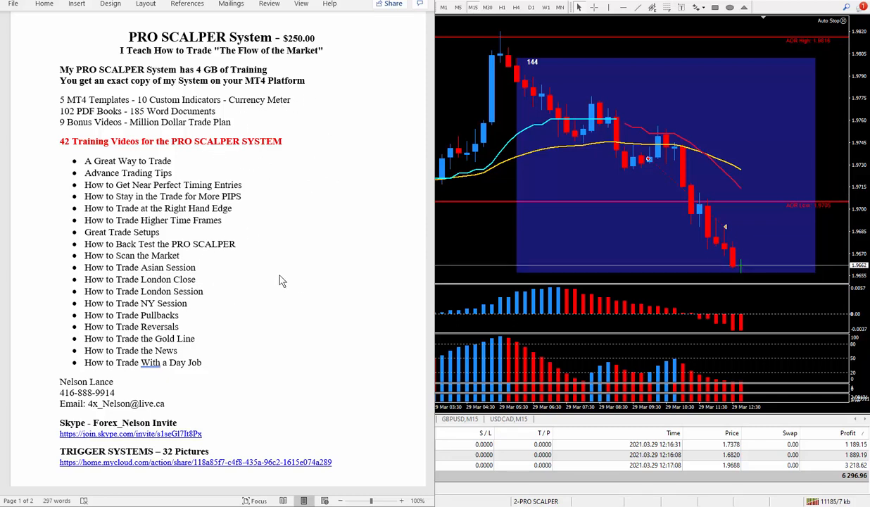
{"action": "mouse_move", "coordinate": [259, 223]}
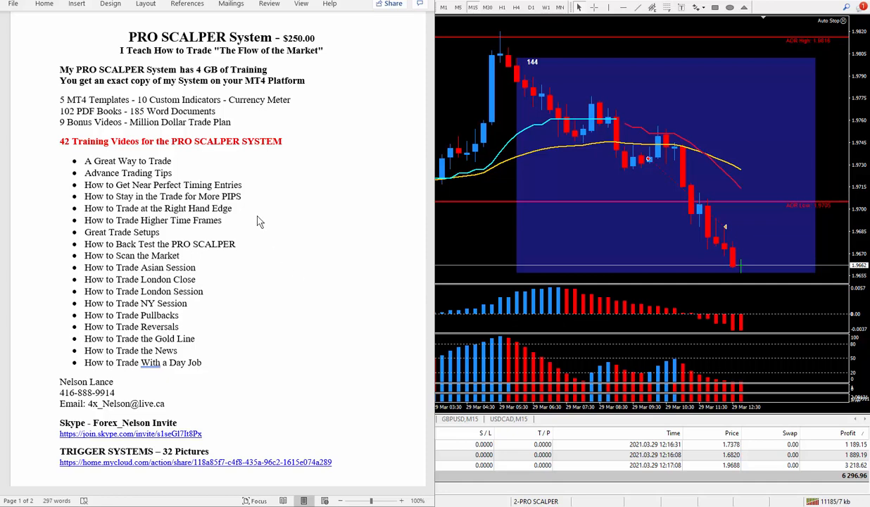
{"action": "mouse_move", "coordinate": [234, 167]}
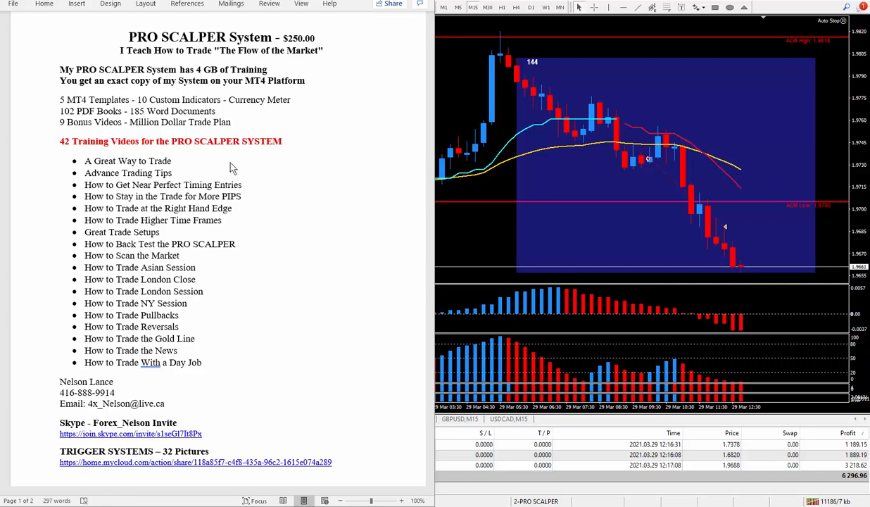
{"action": "mouse_move", "coordinate": [180, 163]}
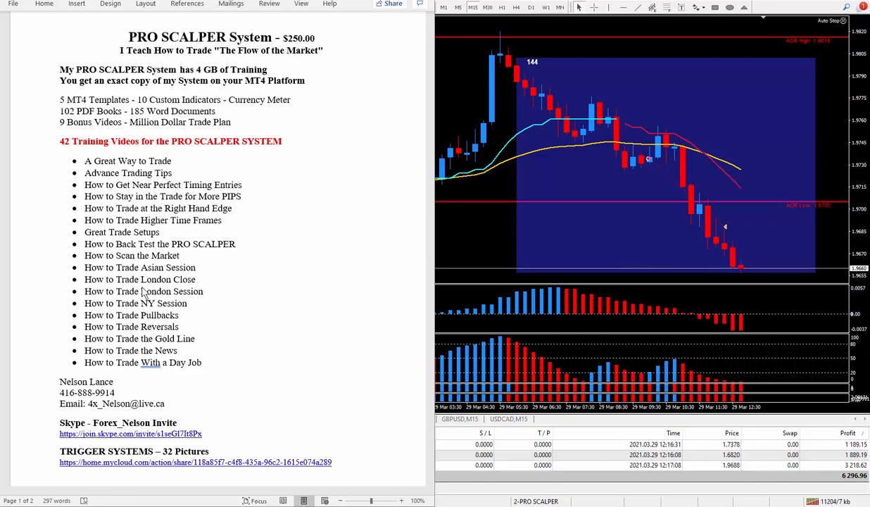
{"action": "mouse_move", "coordinate": [204, 180]}
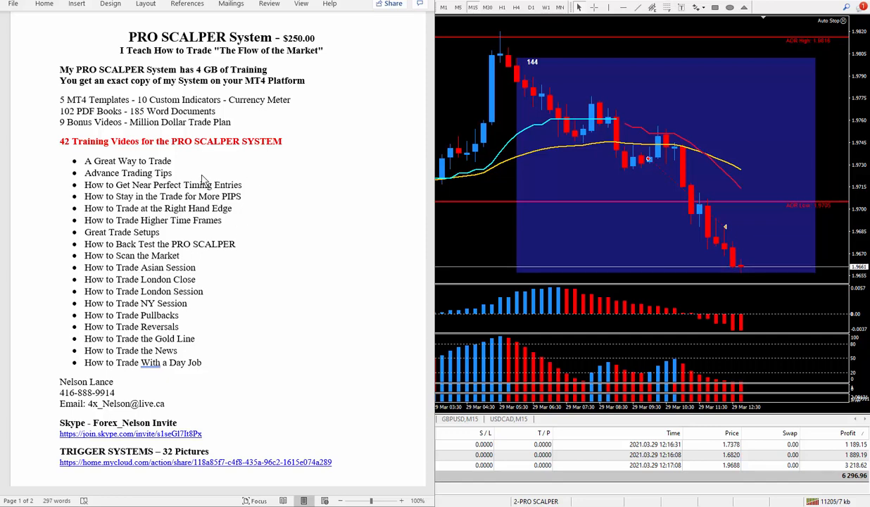
{"action": "mouse_move", "coordinate": [153, 382]}
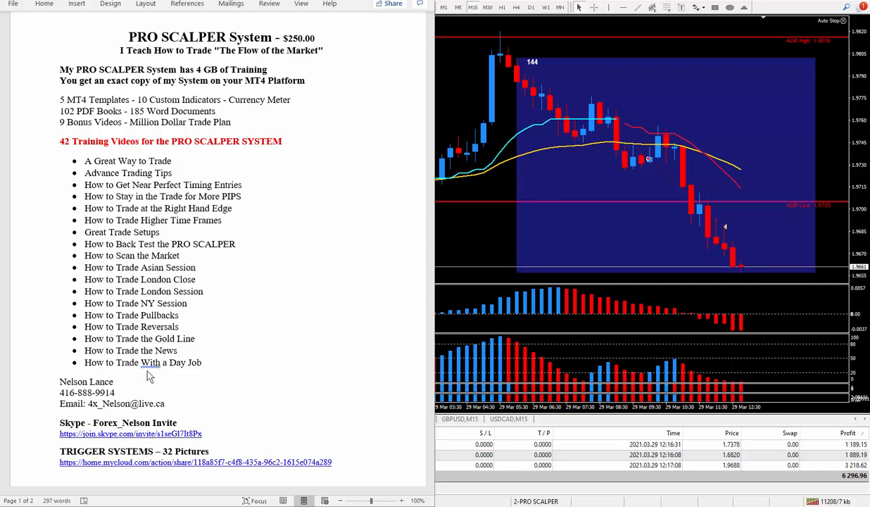
{"action": "mouse_move", "coordinate": [102, 402]}
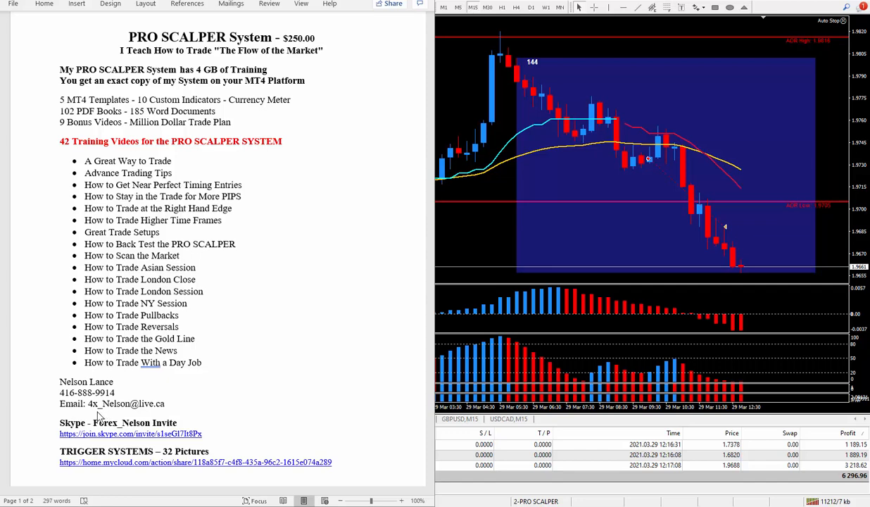
{"action": "mouse_move", "coordinate": [89, 440]}
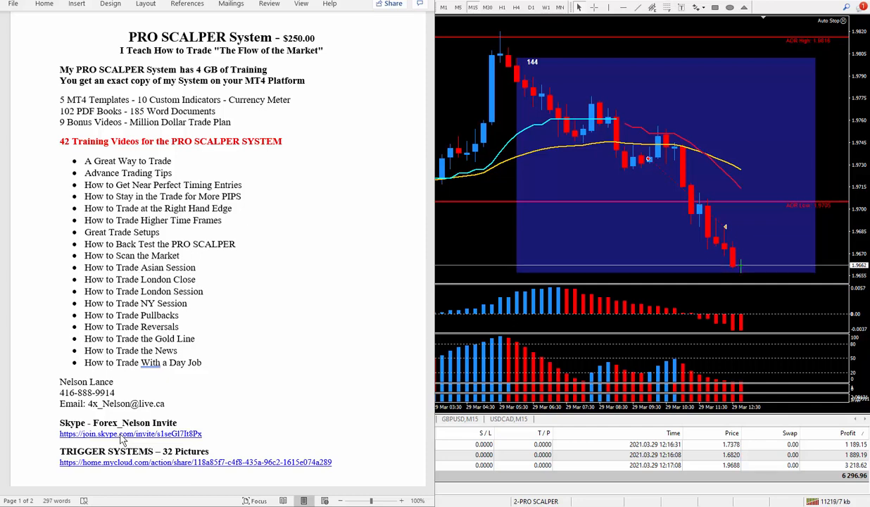
{"action": "mouse_move", "coordinate": [325, 346]}
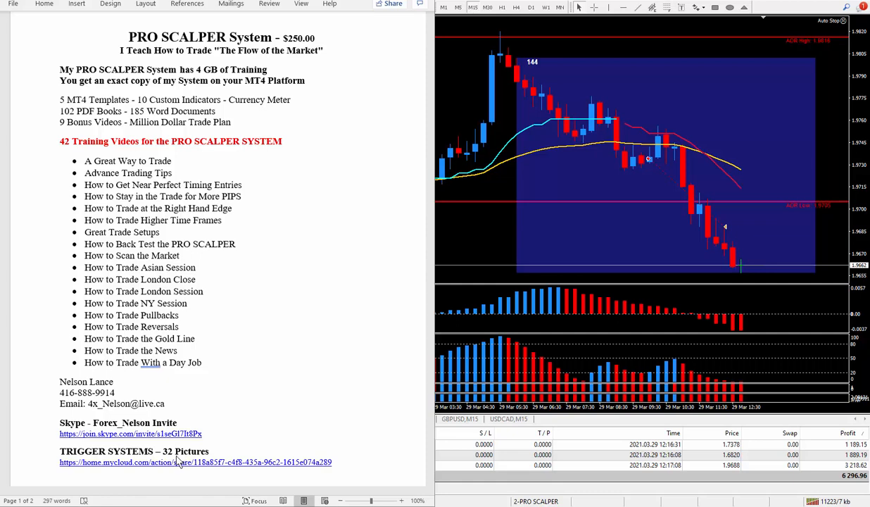
{"action": "mouse_move", "coordinate": [109, 479]}
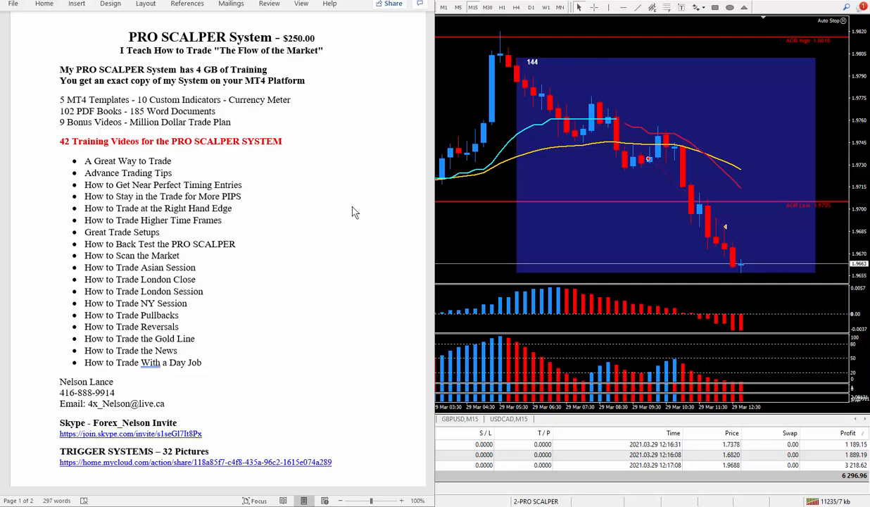
{"action": "mouse_move", "coordinate": [341, 212]}
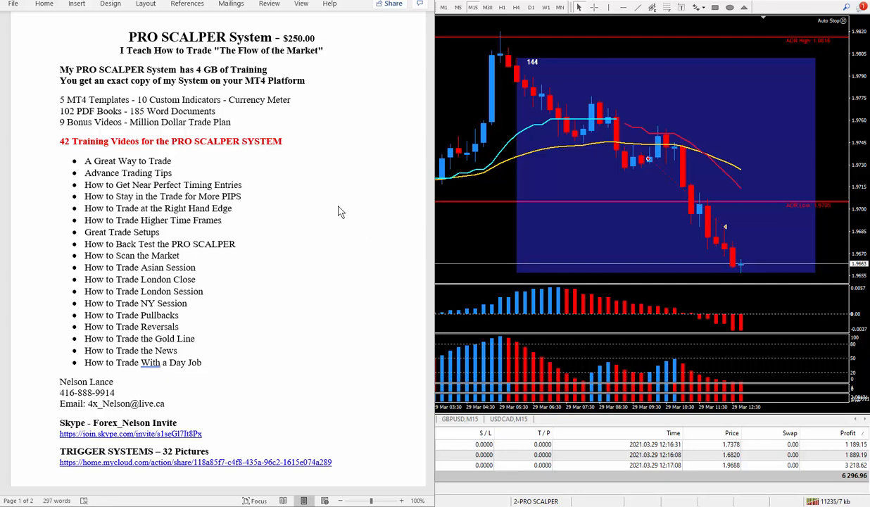